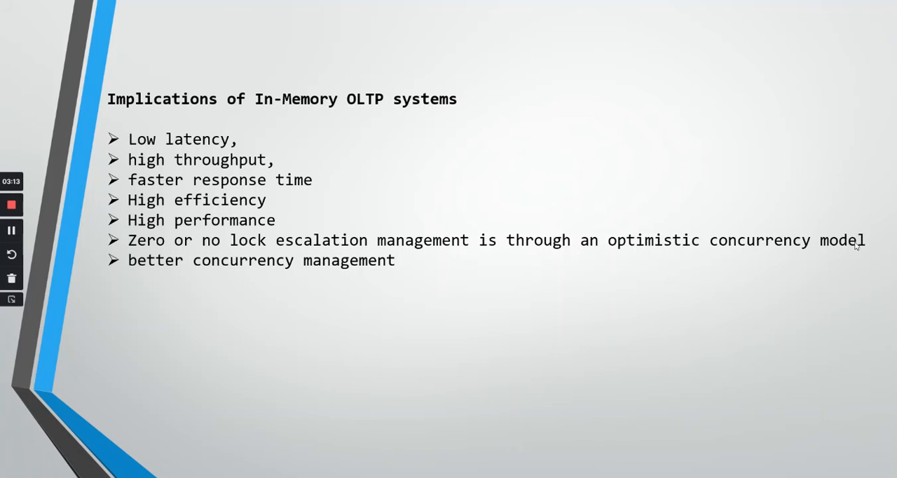
mouse_move(433, 176)
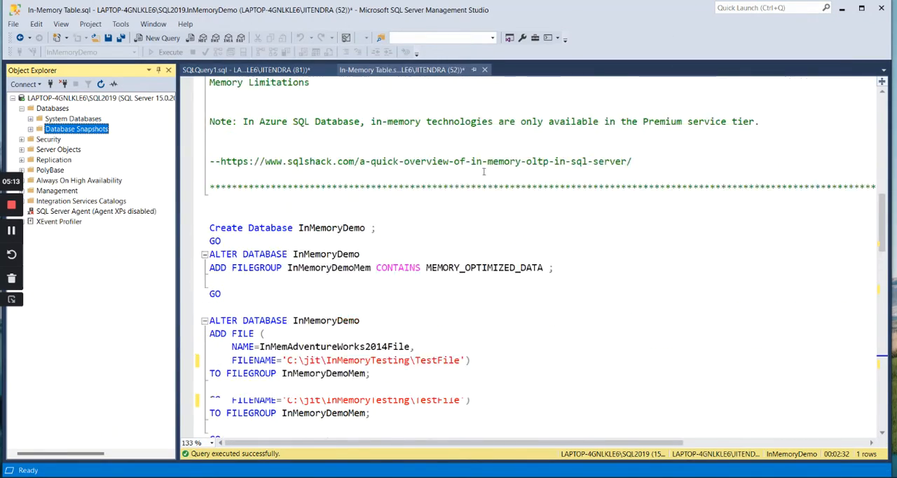
Run the CREATE DATABASE InMemoryDemo statement, which fails with a broken-connection error
scroll(down, 3)
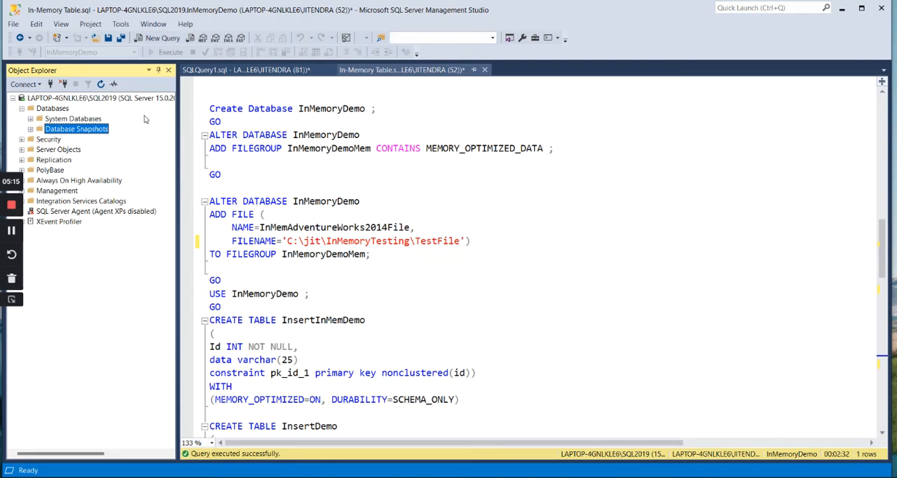
click(51, 108)
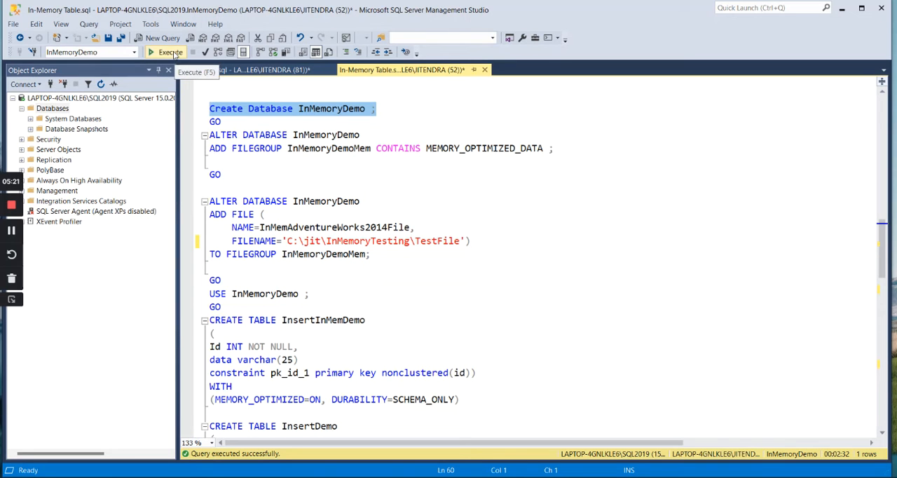
click(166, 51)
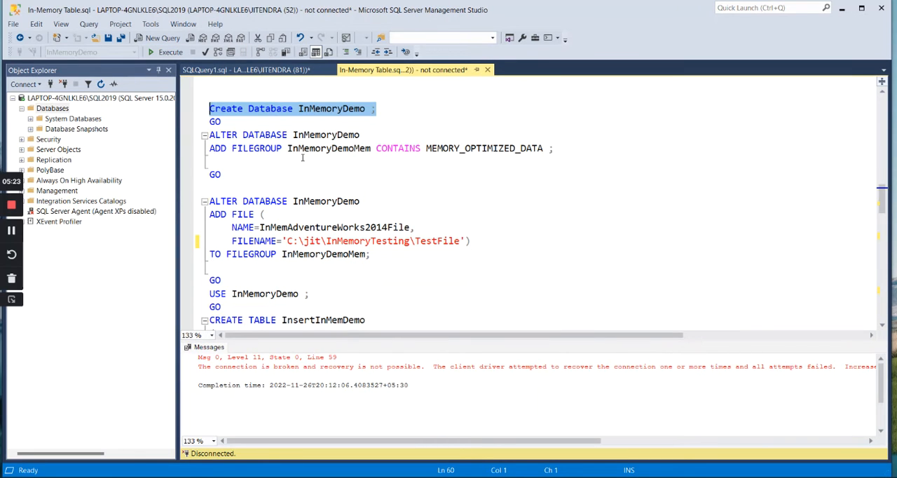
Inspect the MEMORY_OPTIMIZED_DATA clause and bring up the reconnect dialog
click(302, 161)
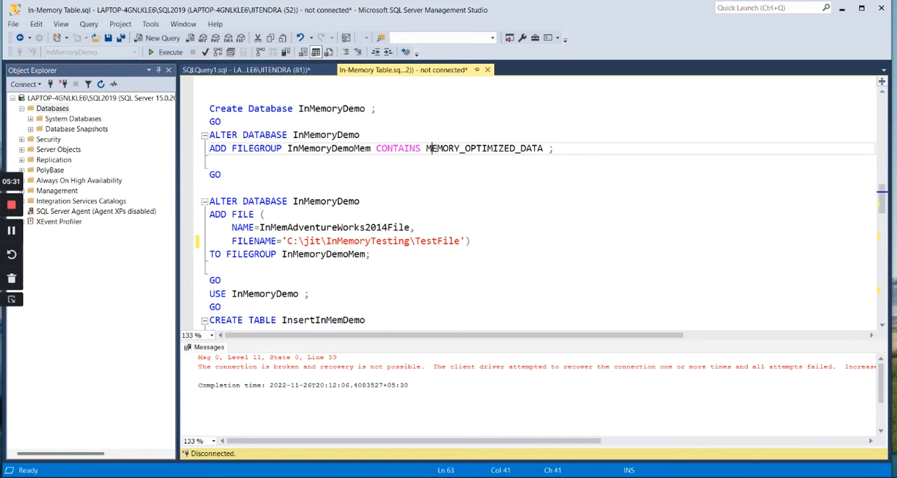
double_click(484, 148)
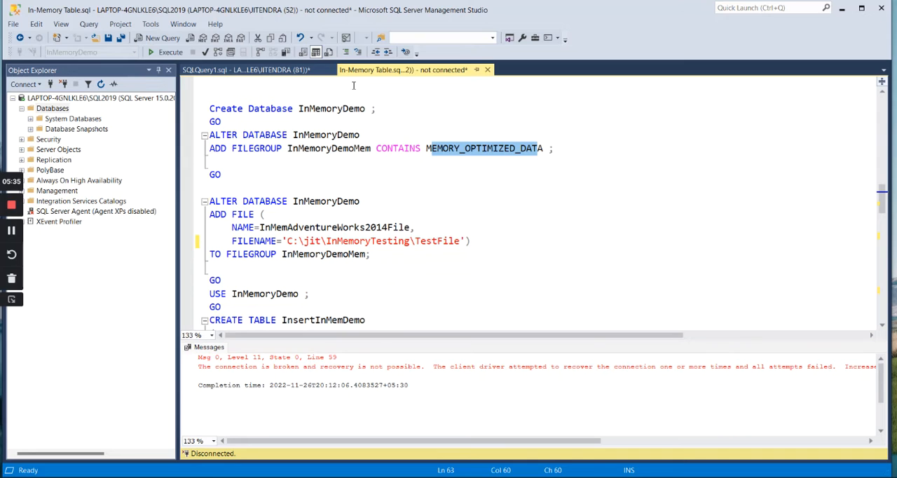
click(333, 147)
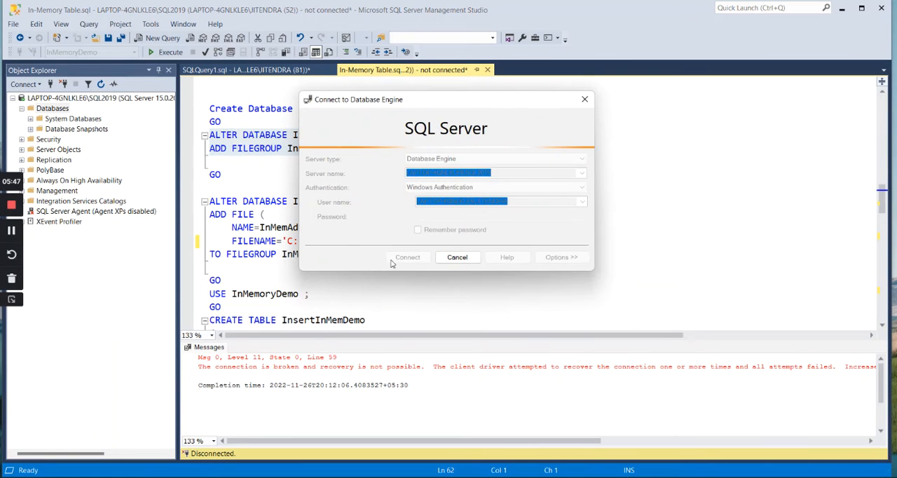
Reconnect, create InMemoryDemo, refresh Databases, and select the ADD FILEGROUP statement
click(408, 257)
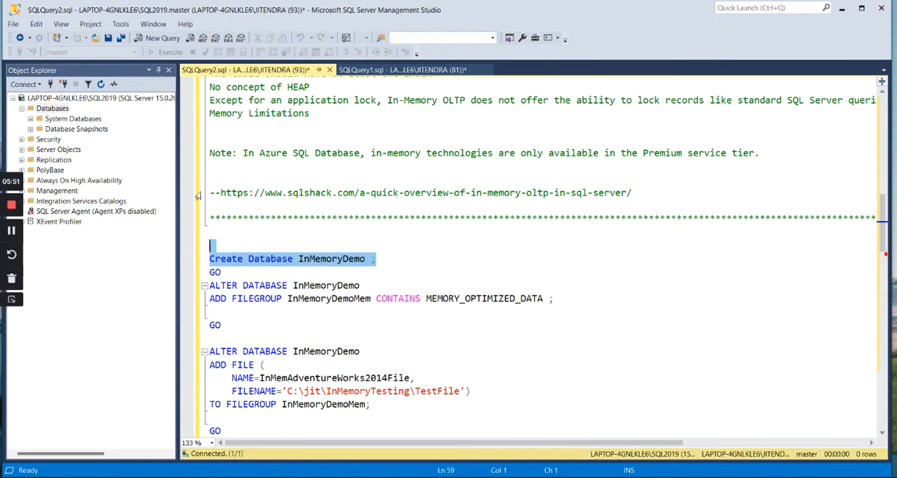
click(171, 52)
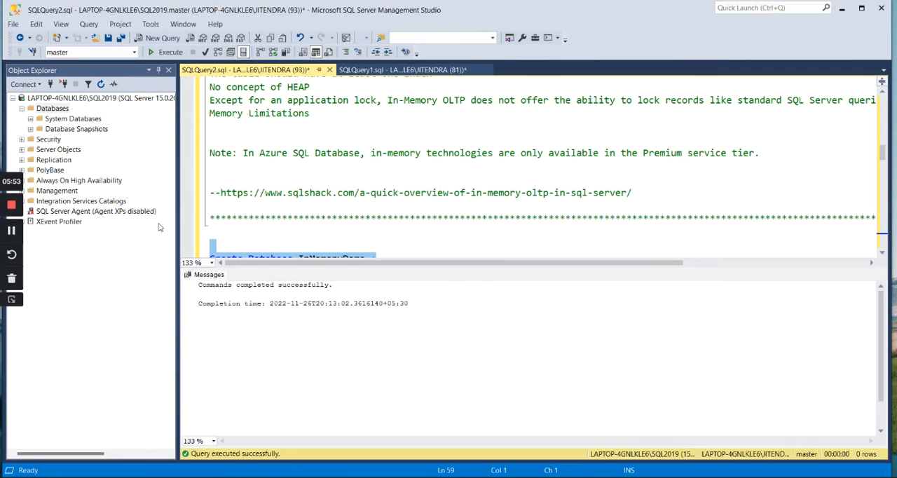
right_click(52, 108)
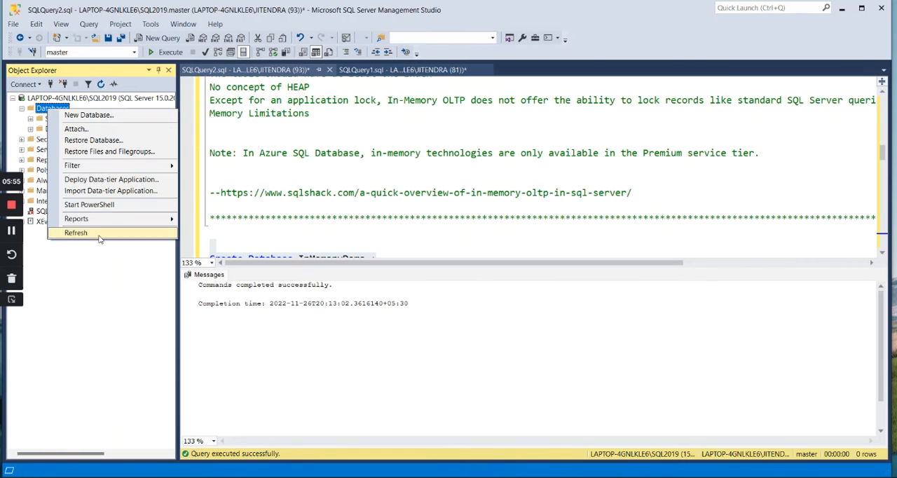
click(76, 232)
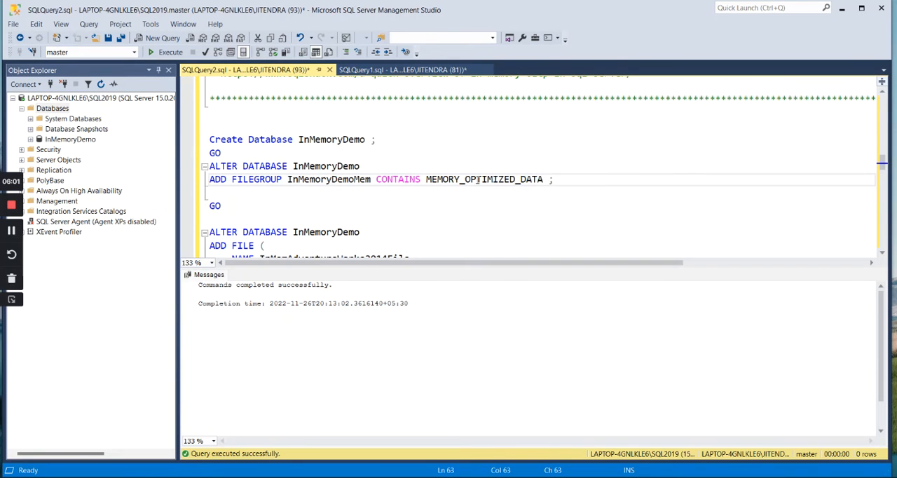
drag(553, 179, 209, 166)
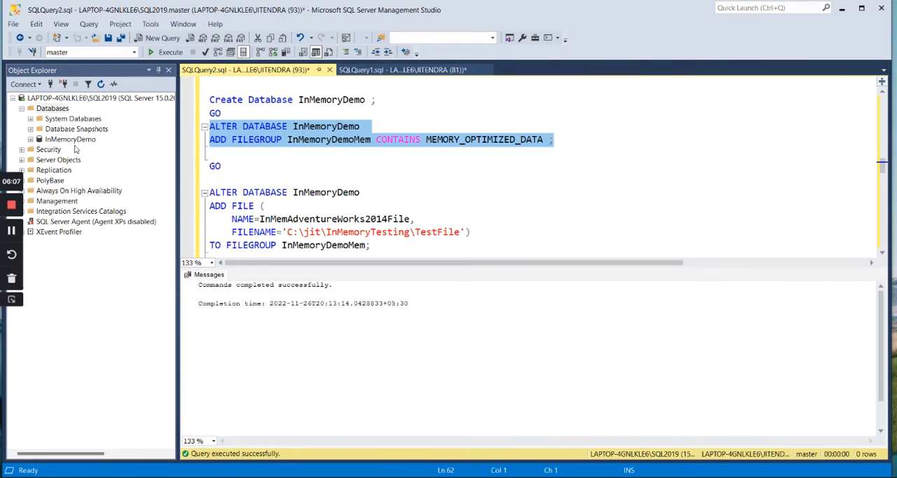
View InMemoryDemo's Filegroups properties page, then cancel without changes
right_click(70, 138)
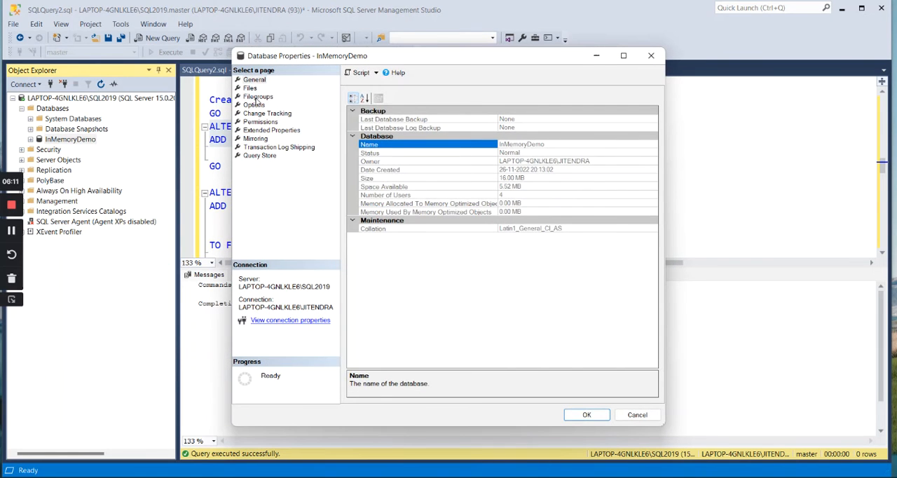
click(258, 96)
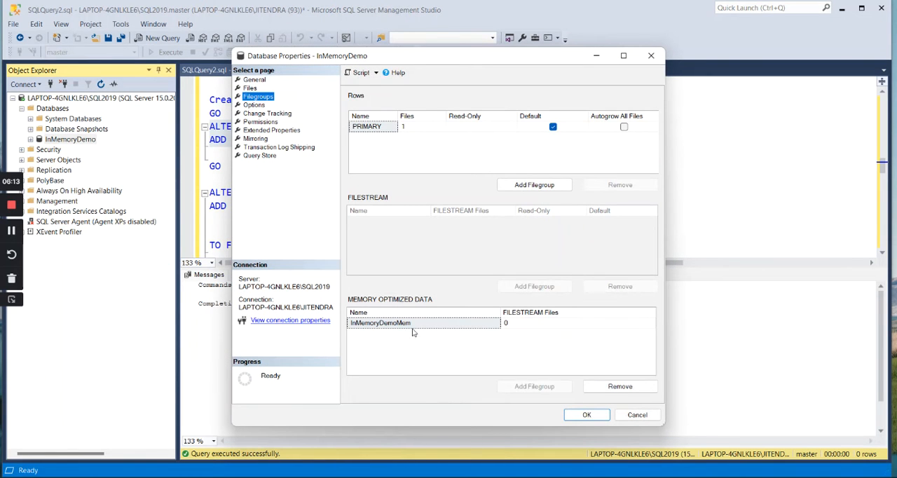
mouse_move(637, 414)
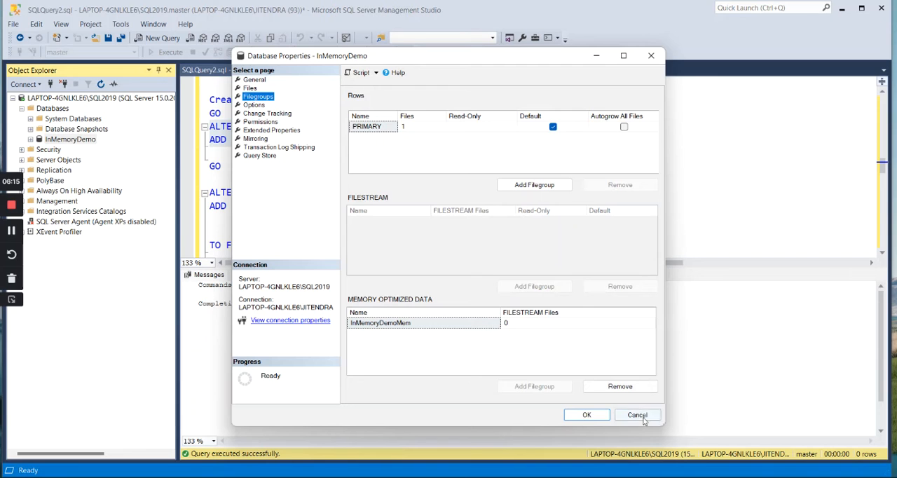
click(637, 415)
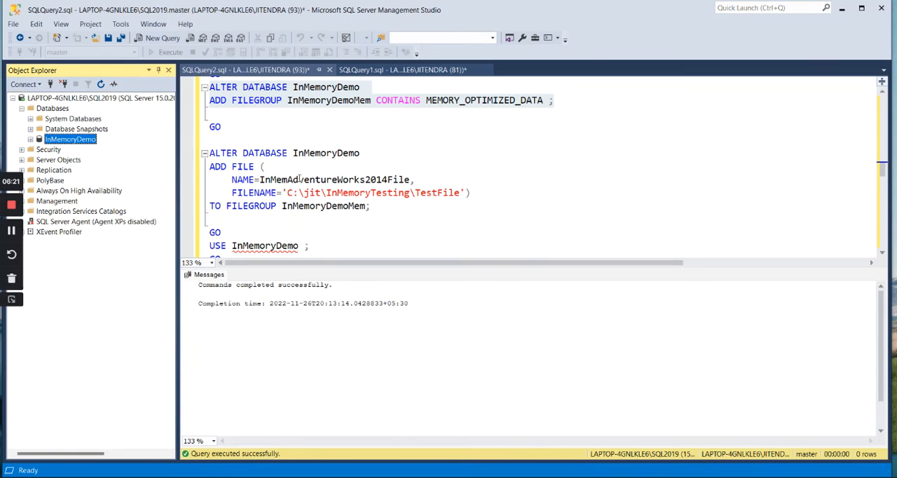
mouse_move(370, 192)
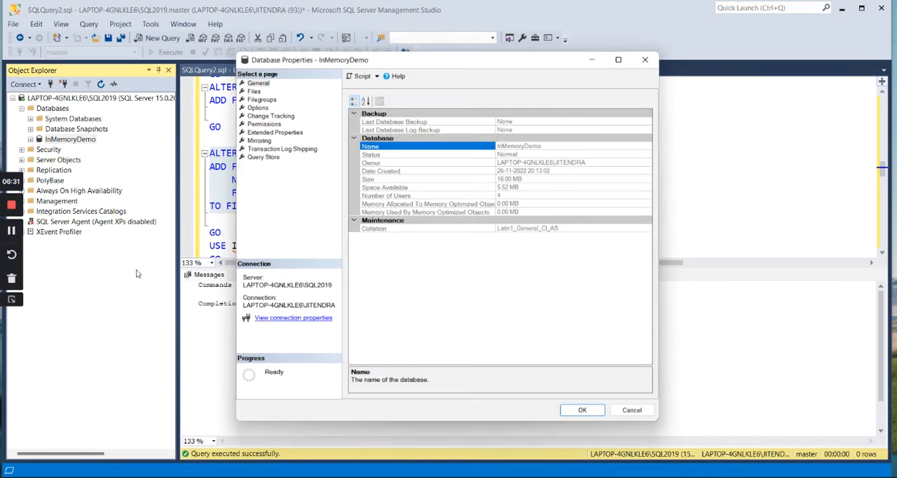
Recheck Filegroups to confirm InMemoryDemoMem now holds one file, then cancel
click(257, 108)
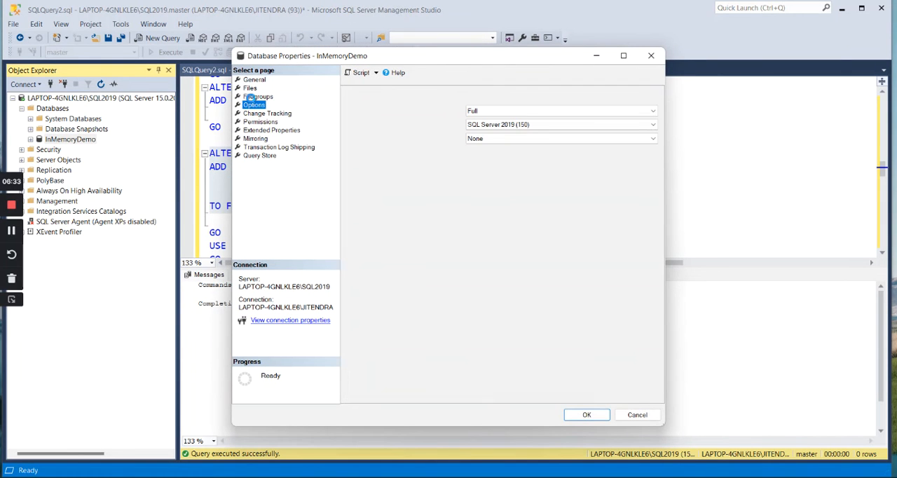
click(259, 96)
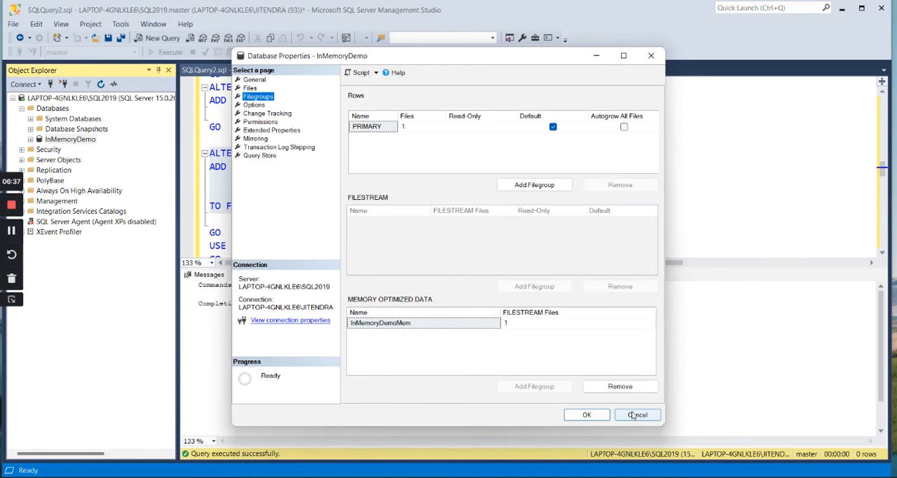
click(637, 414)
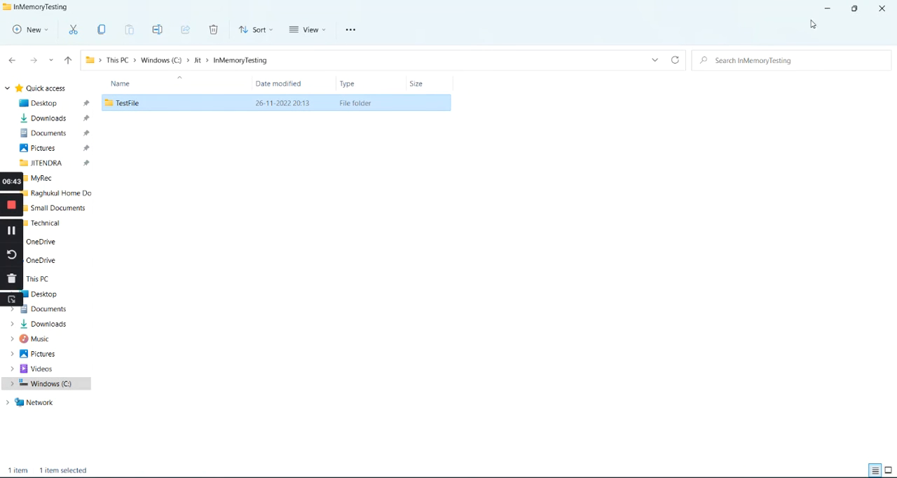
mouse_move(826, 8)
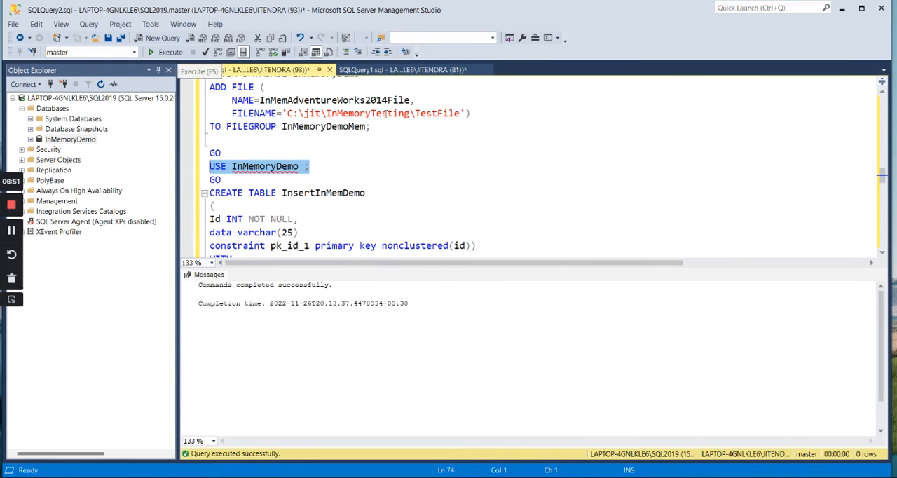
Run USE InMemoryDemo and select the InsertInMemDemo and InsertDemo CREATE TABLE statements
click(171, 52)
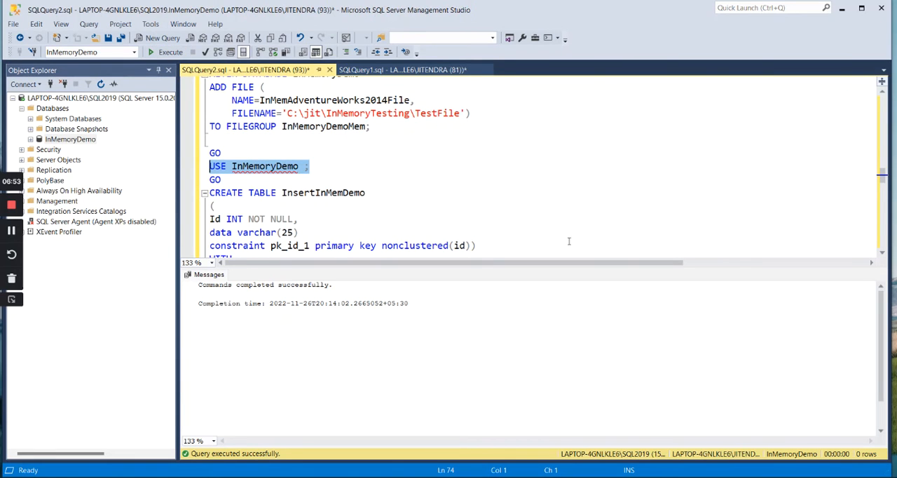
scroll(down, 3)
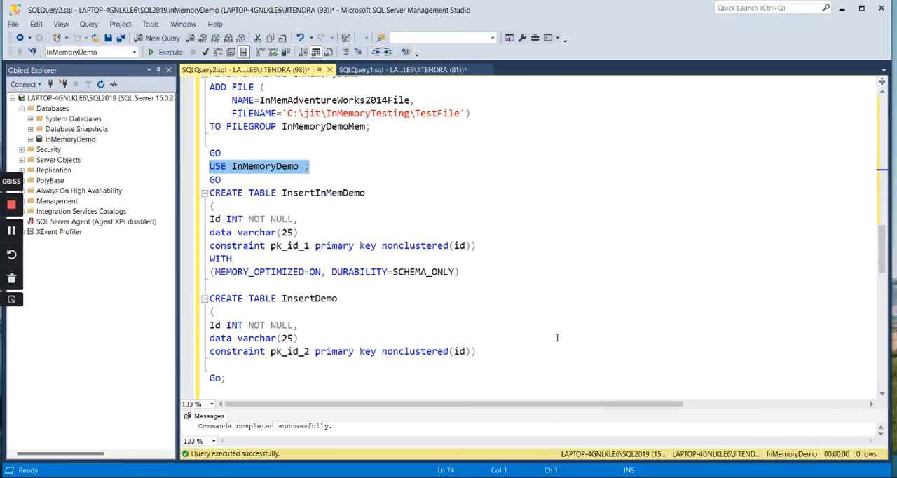
scroll(down, 3)
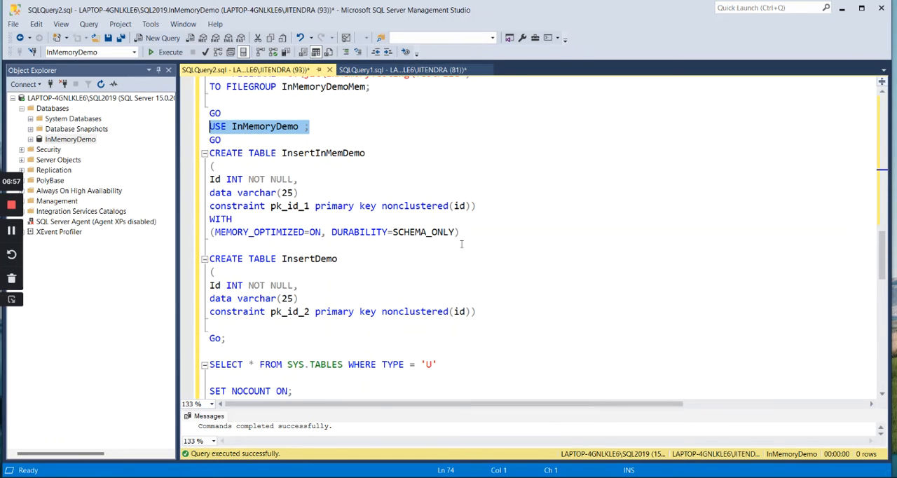
mouse_move(308, 170)
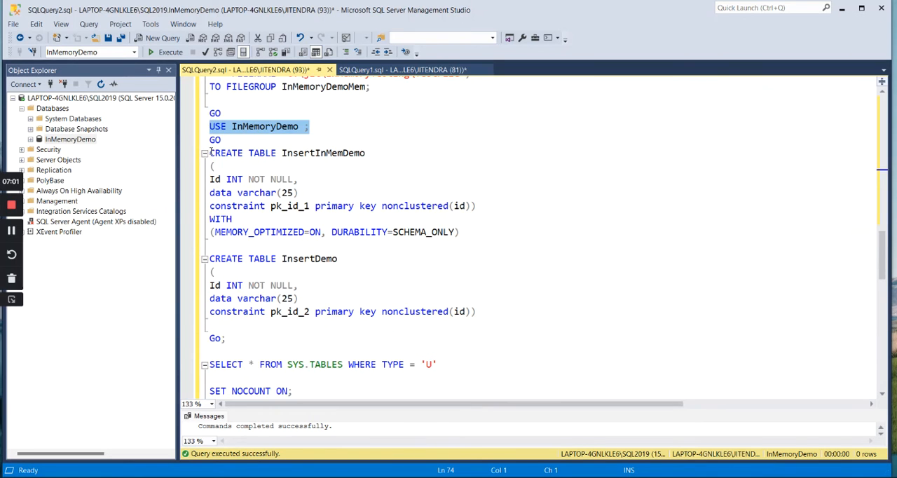
drag(209, 153, 460, 231)
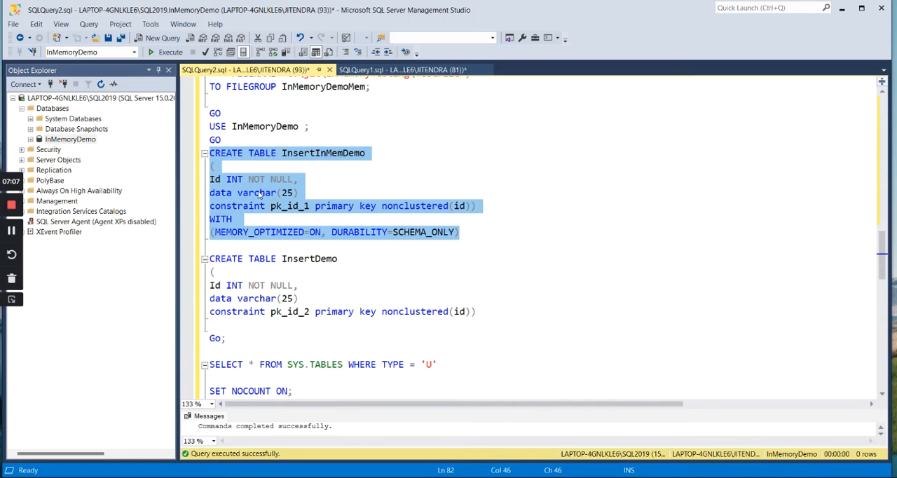
mouse_move(317, 198)
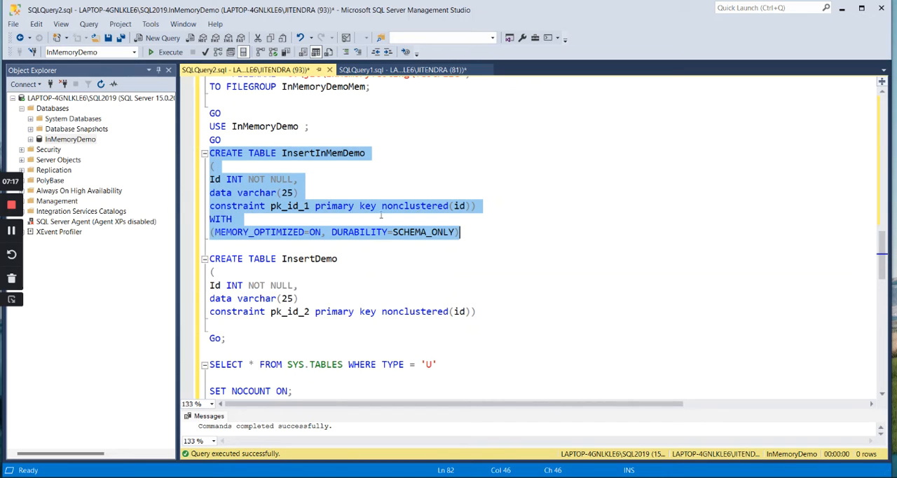
mouse_move(472, 216)
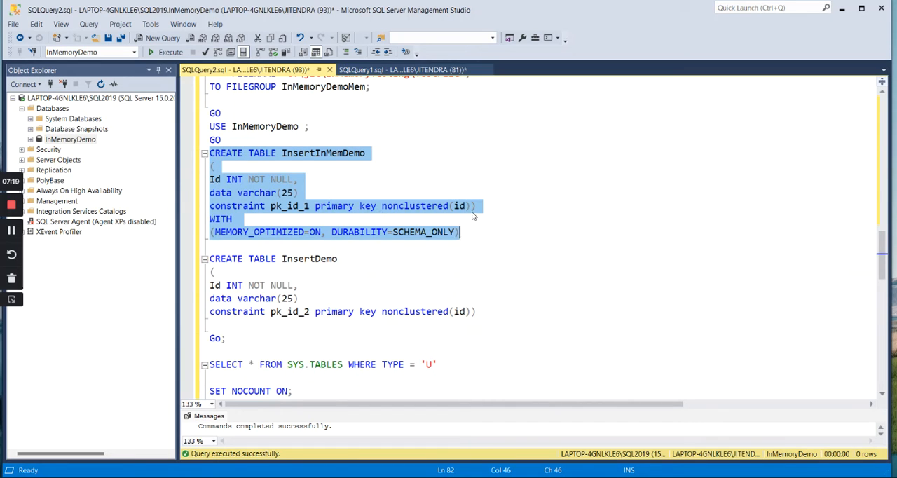
mouse_move(236, 200)
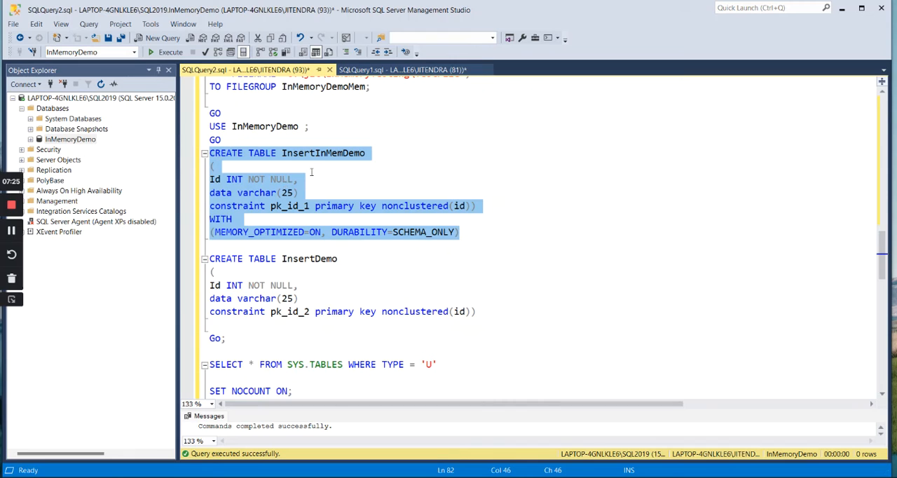
mouse_move(314, 243)
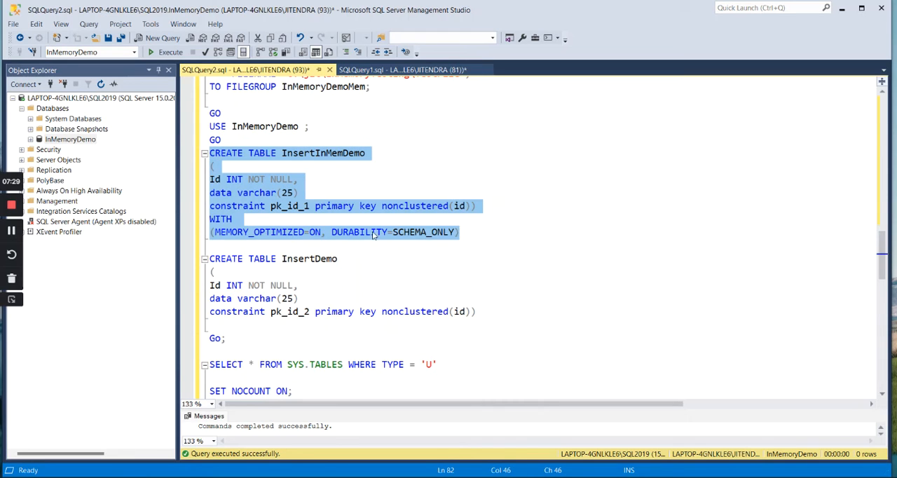
scroll(down, 3)
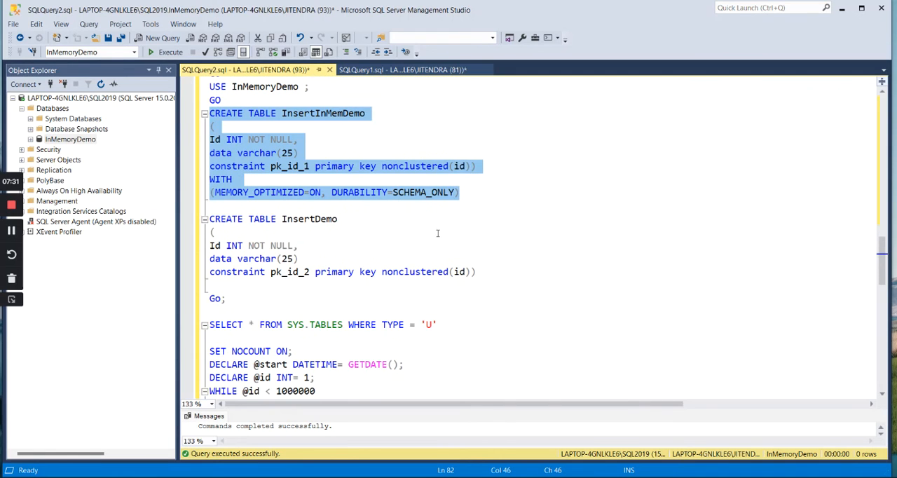
click(272, 218)
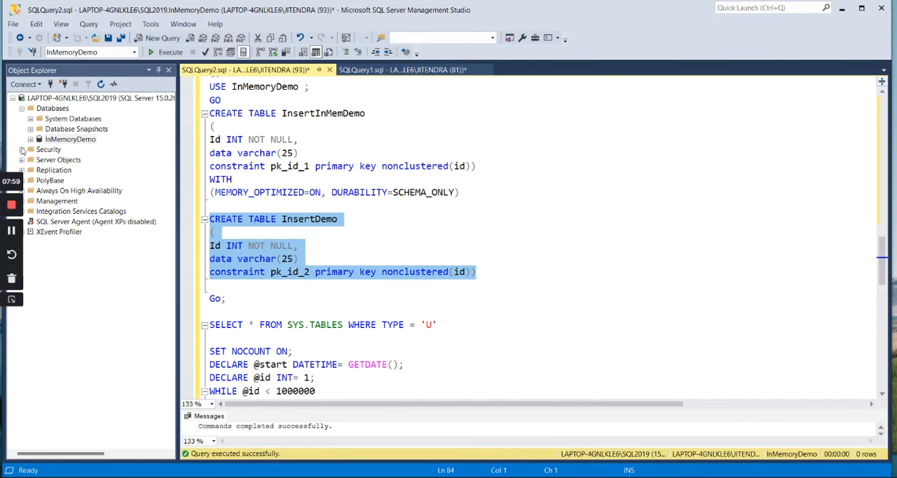
Expand InMemoryDemo > Tables in Object Explorer to show both tables
click(23, 138)
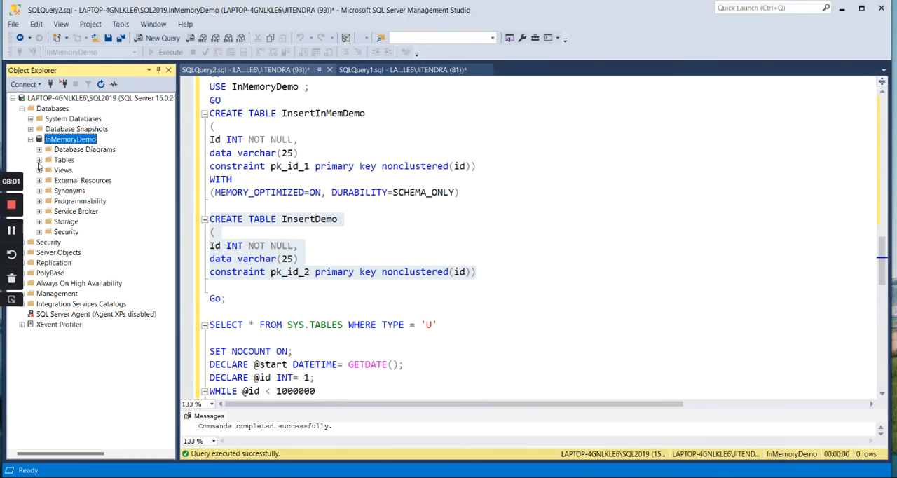
click(40, 160)
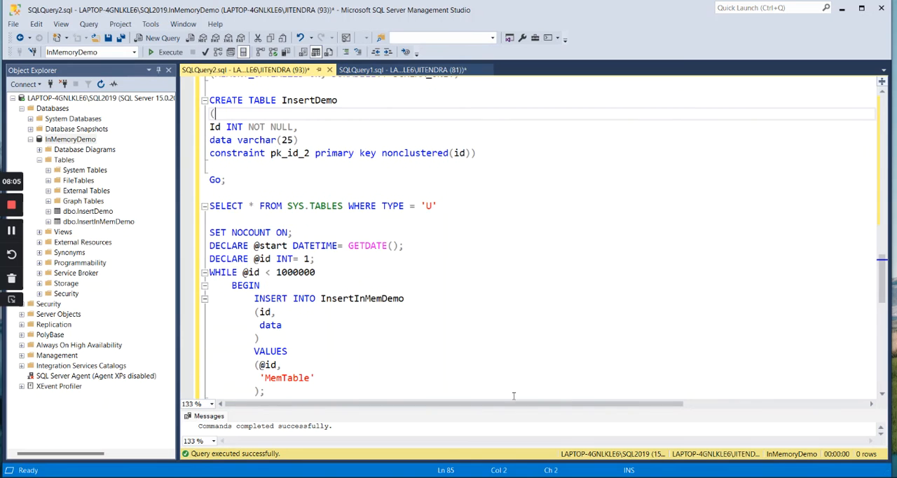
scroll(down, 3)
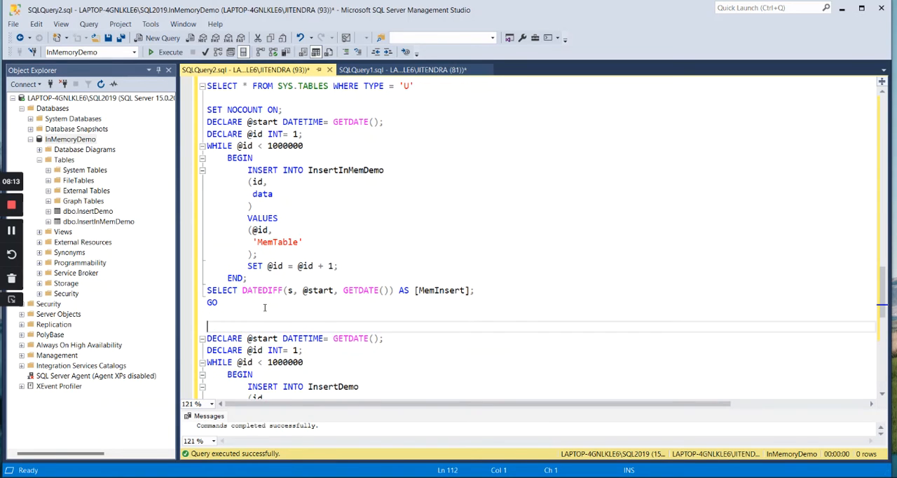
scroll(up, 3)
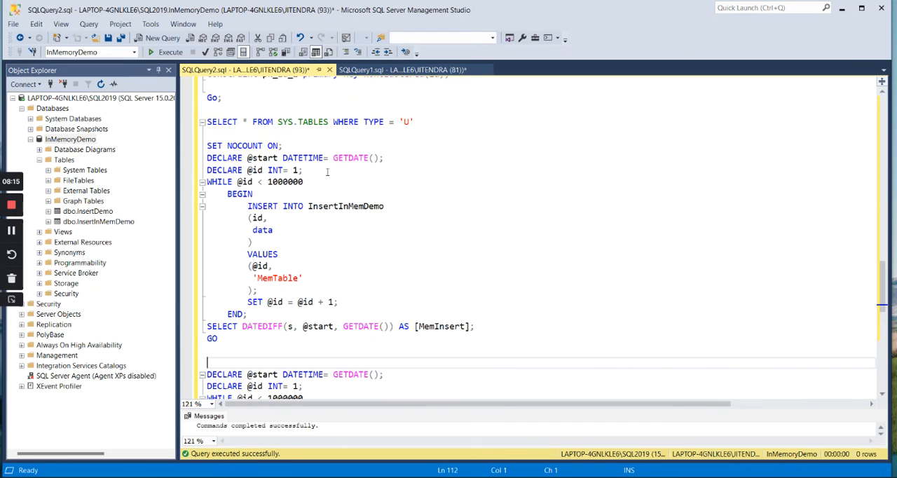
mouse_move(353, 216)
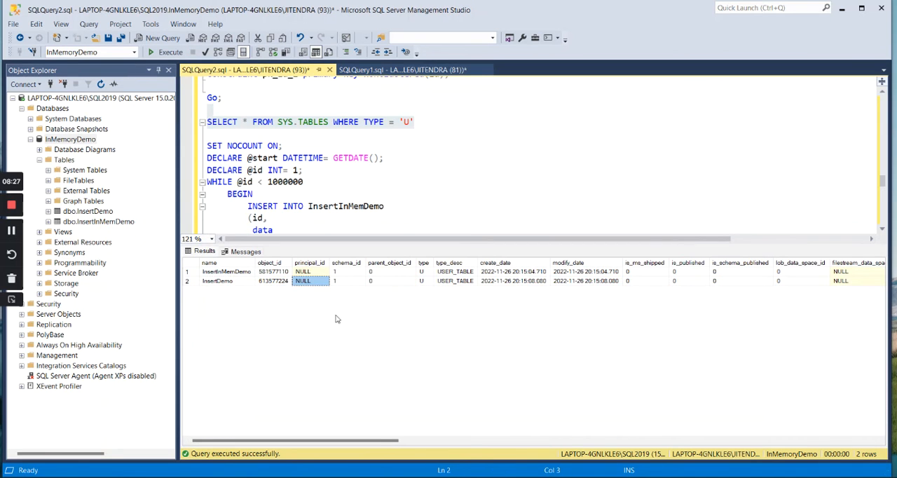
Check is_memory_optimized in sys.tables results: 1 for InsertInMemDemo, 0 for InsertDemo
scroll(right, 3)
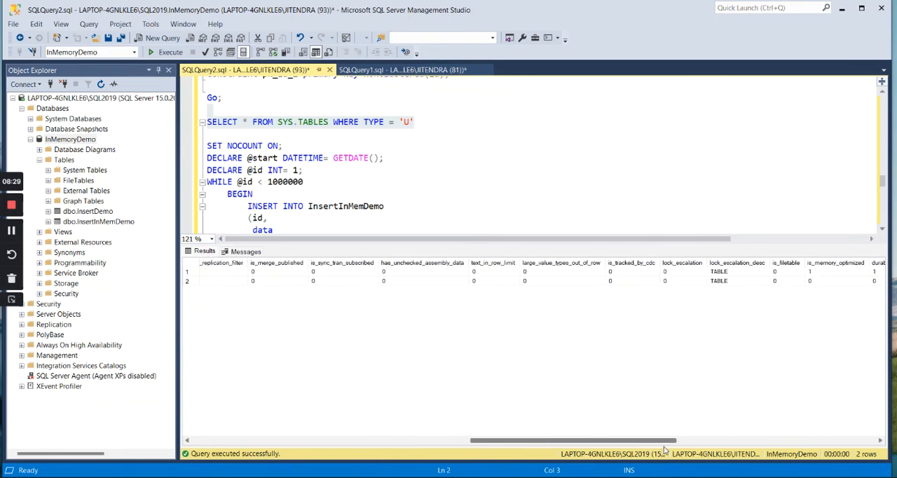
scroll(right, 3)
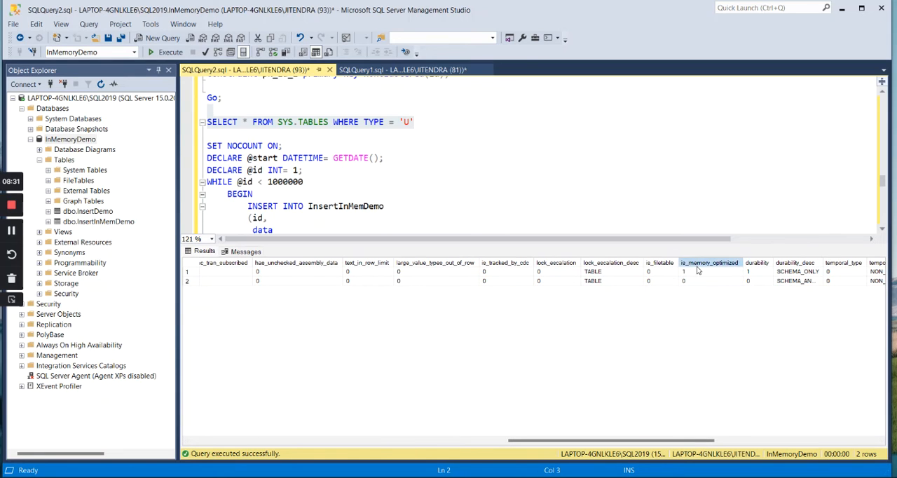
click(709, 271)
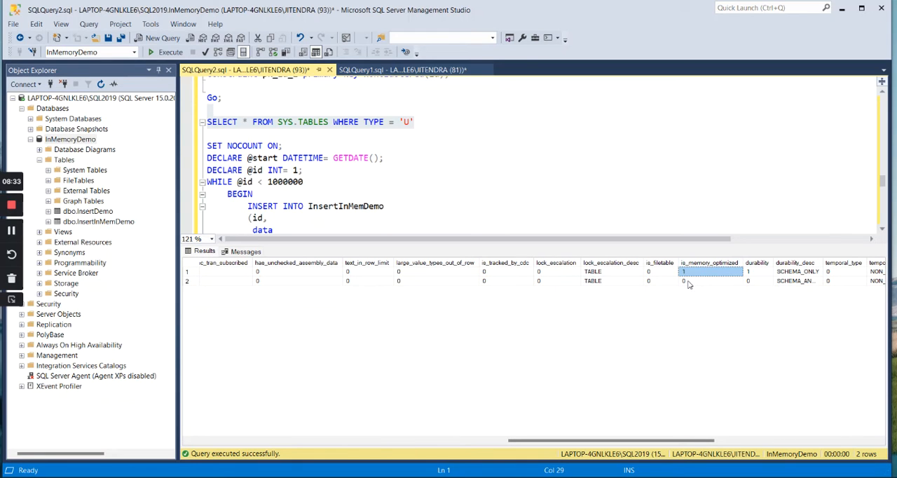
click(709, 280)
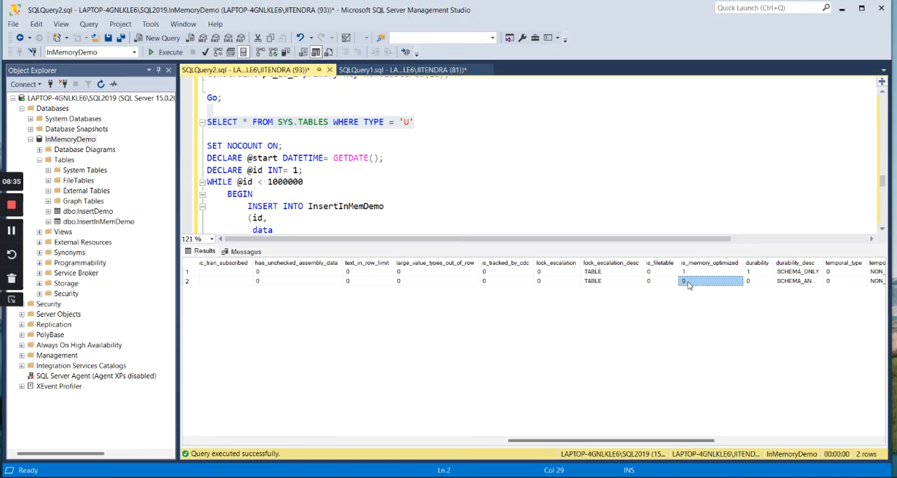
Compare durability_desc: SCHEMA_ONLY for InsertInMemDemo, SCHEMA_AND_DATA for InsertDemo
click(797, 271)
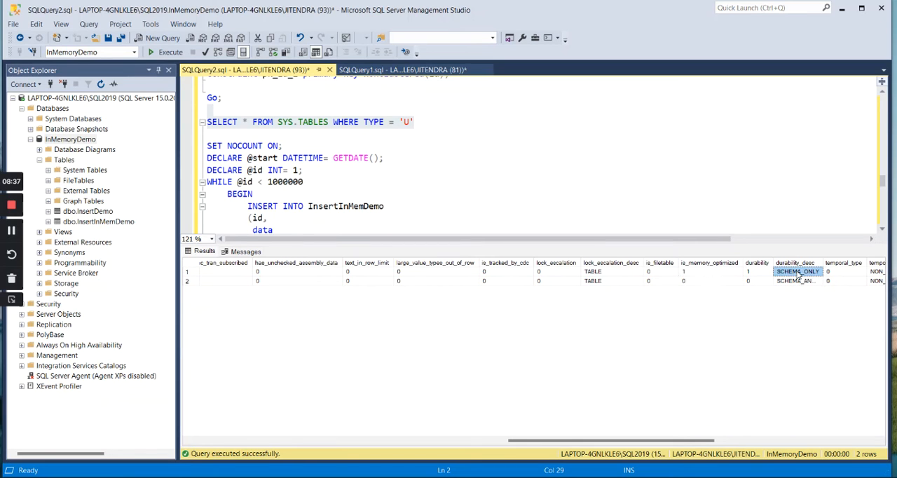
click(621, 131)
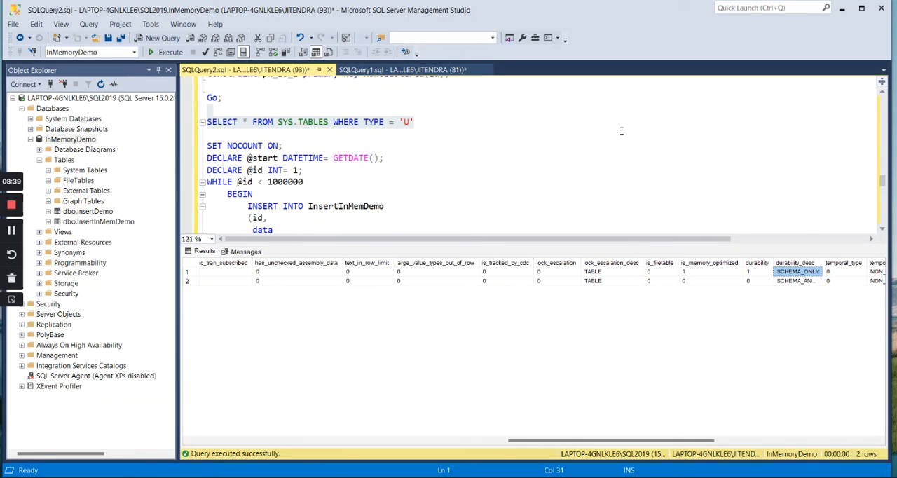
click(797, 281)
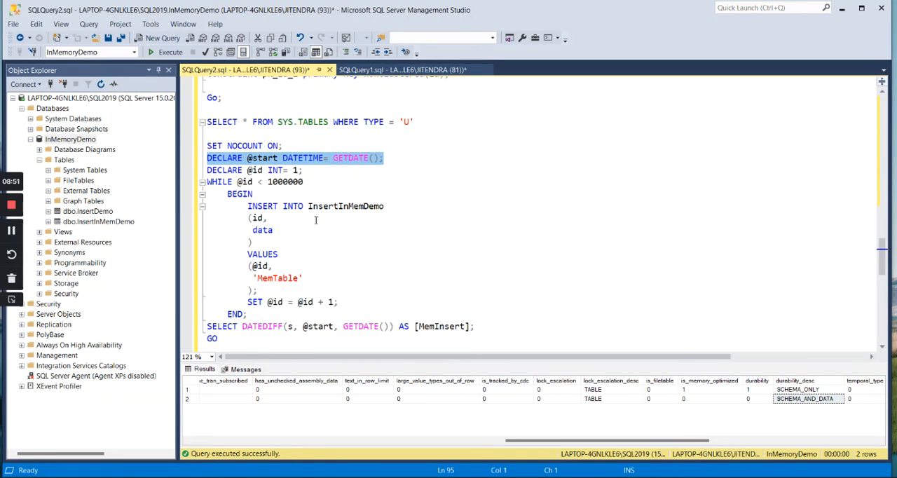
click(335, 206)
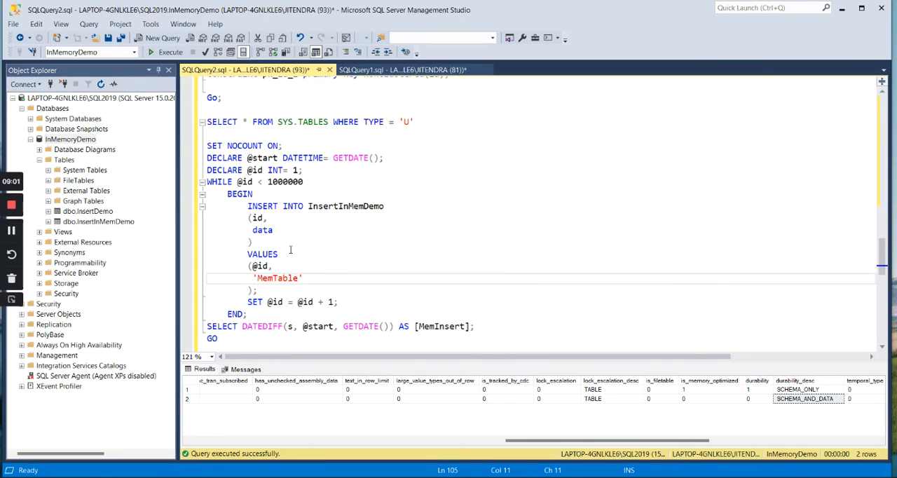
mouse_move(342, 106)
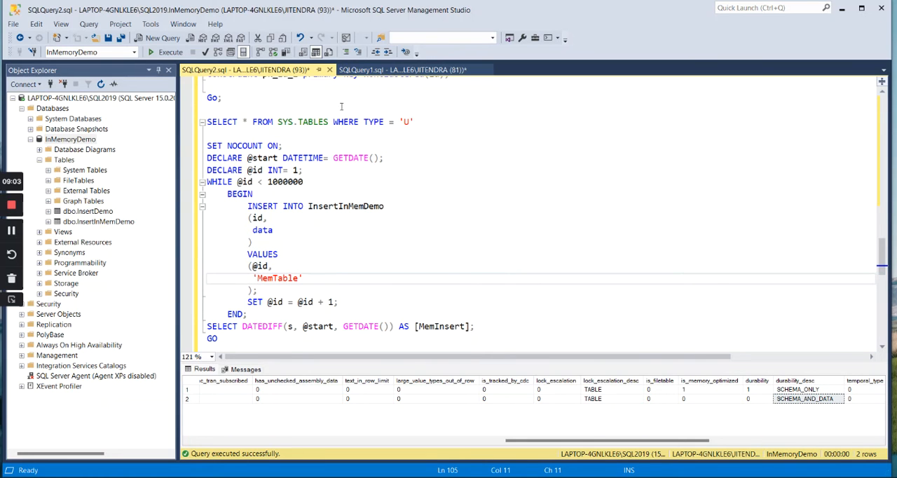
Select the InsertInMemDemo batch from SET NOCOUNT ON through the SELECT DATEDIFF line
scroll(up, 3)
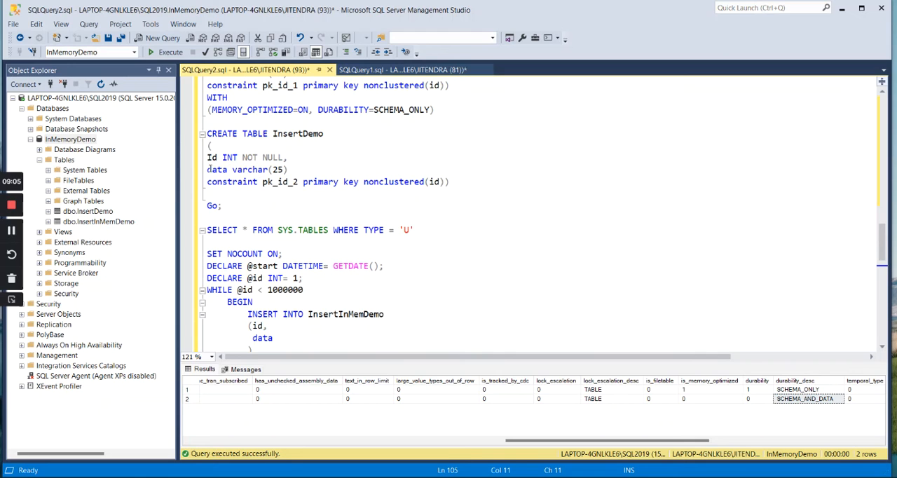
scroll(down, 3)
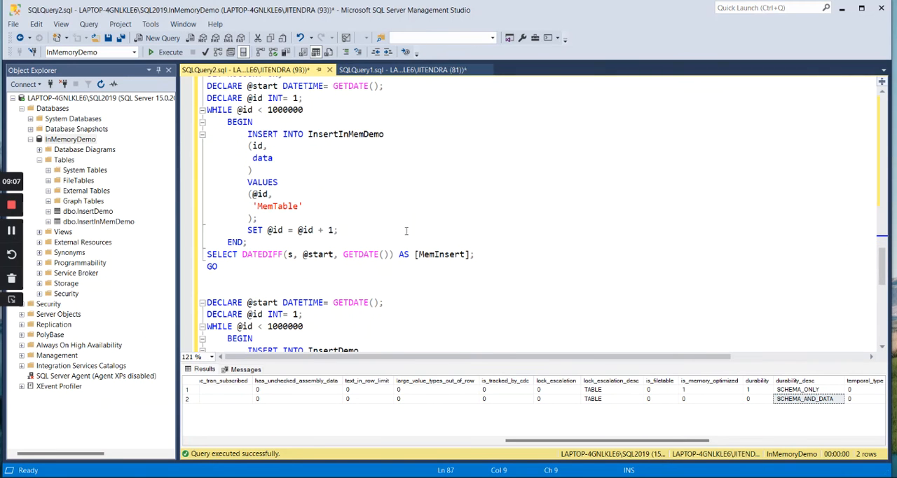
mouse_move(494, 255)
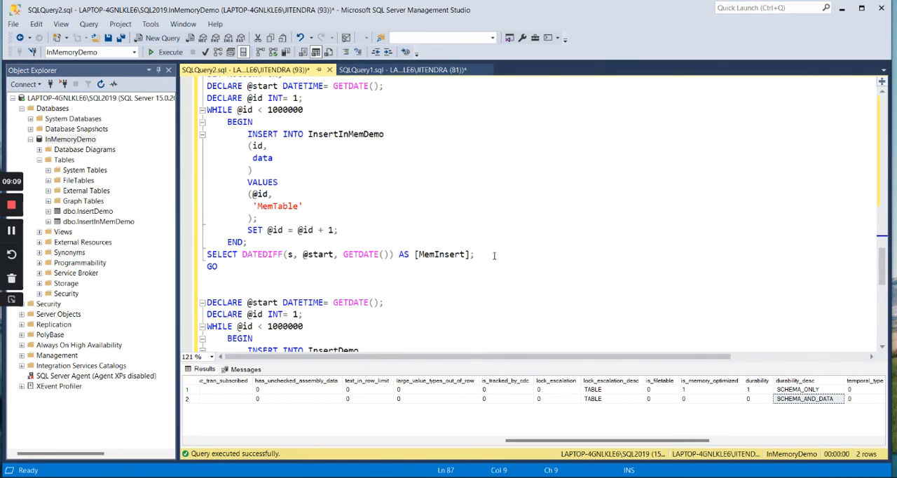
mouse_move(318, 254)
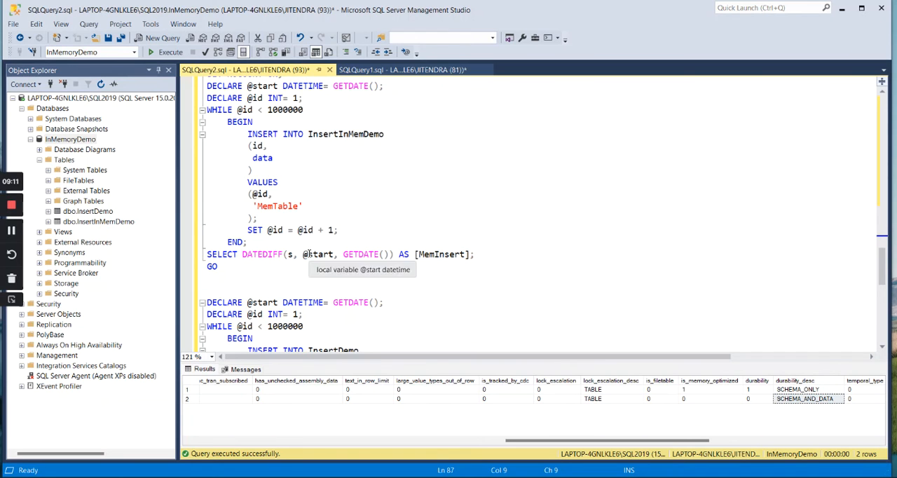
scroll(up, 3)
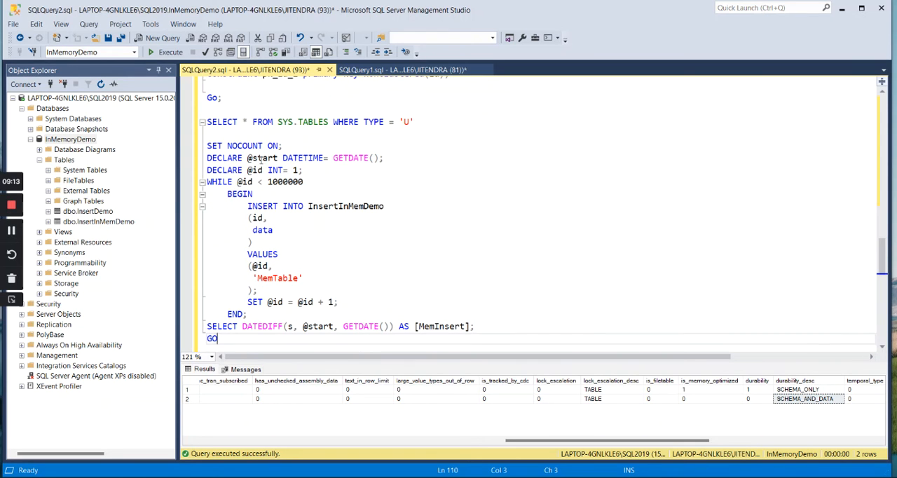
click(359, 325)
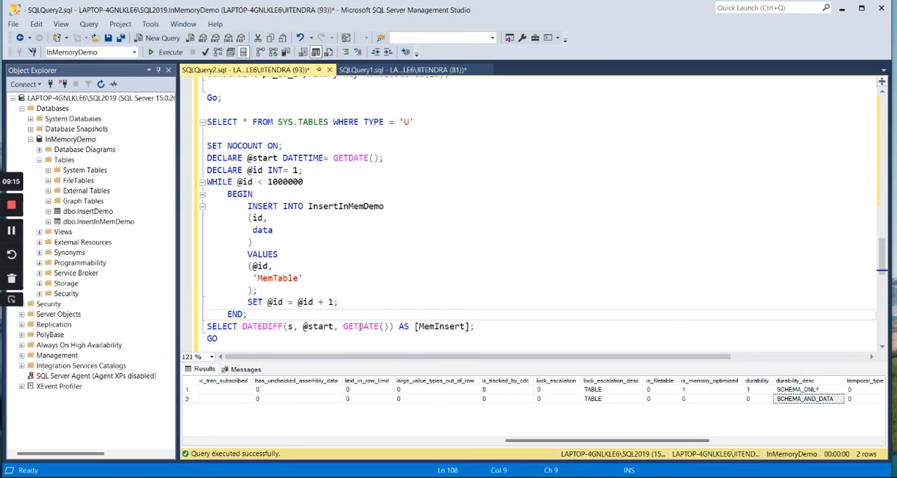
drag(207, 158, 474, 327)
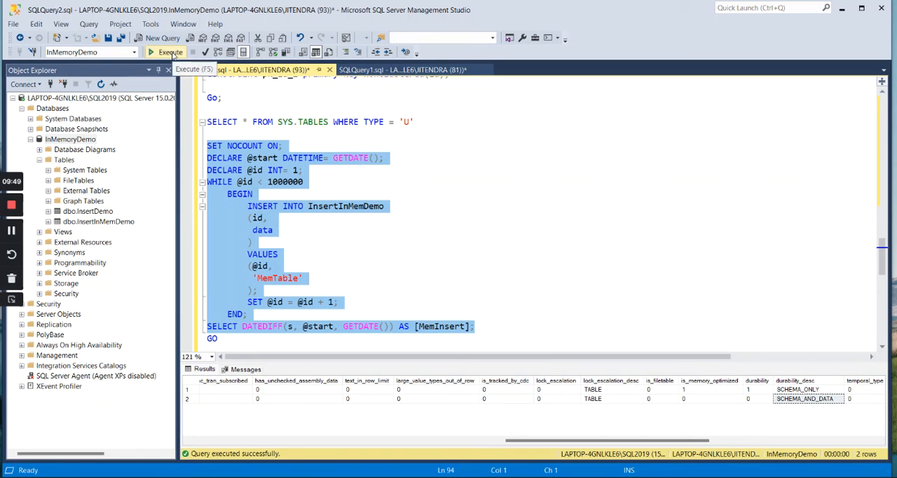
Run the million-row InsertInMemDemo insert loop and wait for MemInsert to report 15 seconds
click(170, 52)
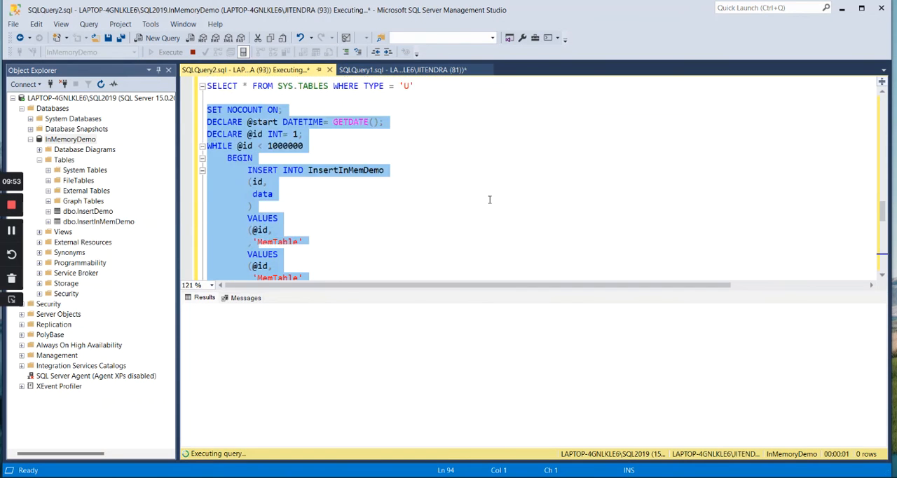
scroll(down, 3)
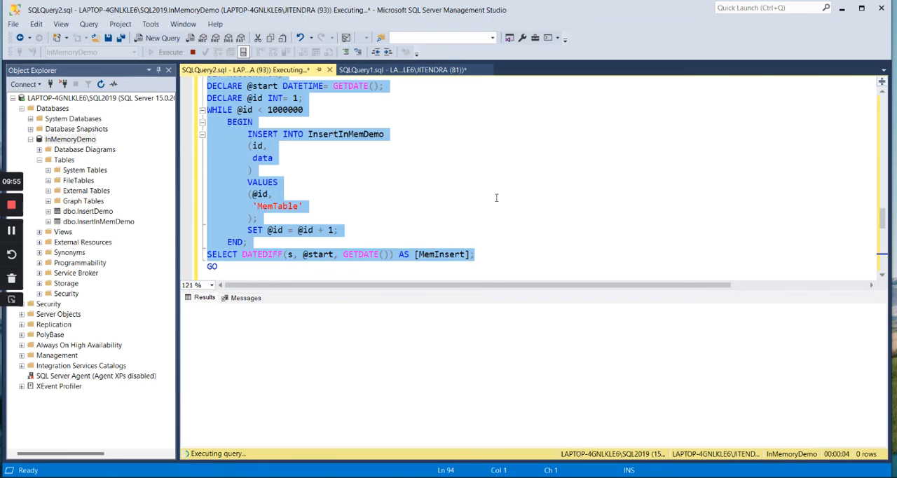
scroll(down, 3)
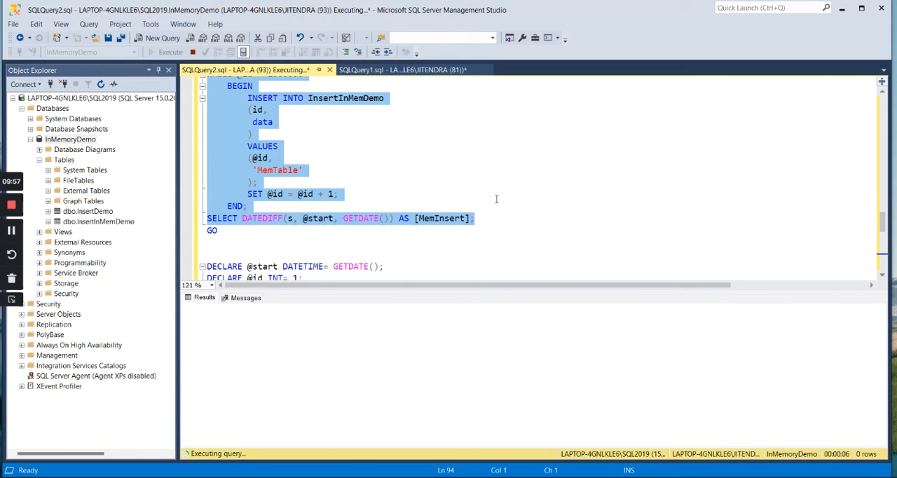
mouse_move(616, 334)
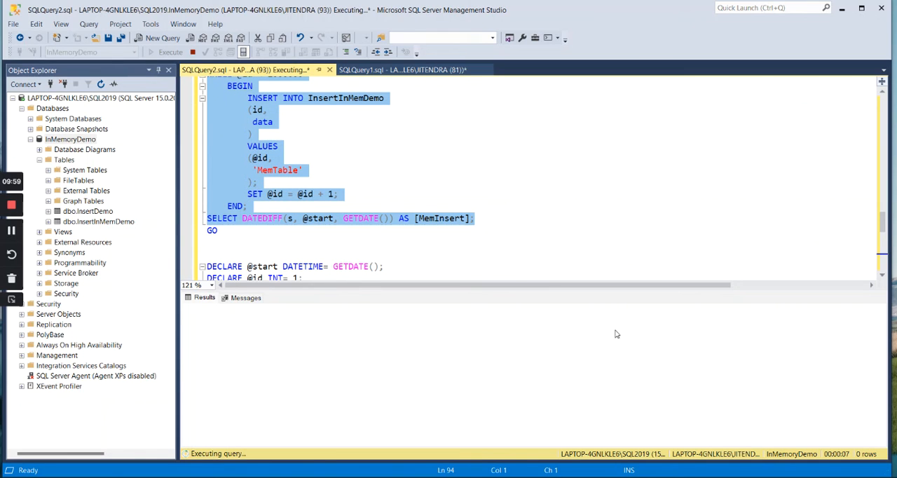
mouse_move(469, 155)
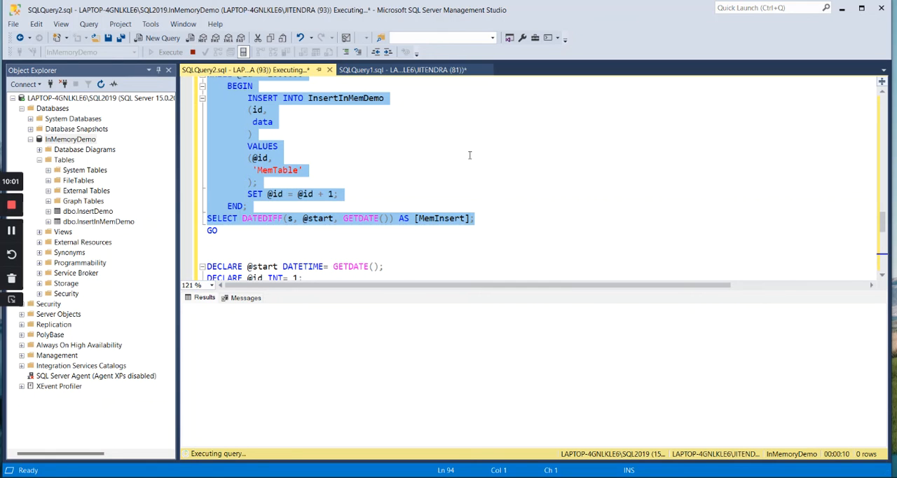
mouse_move(462, 129)
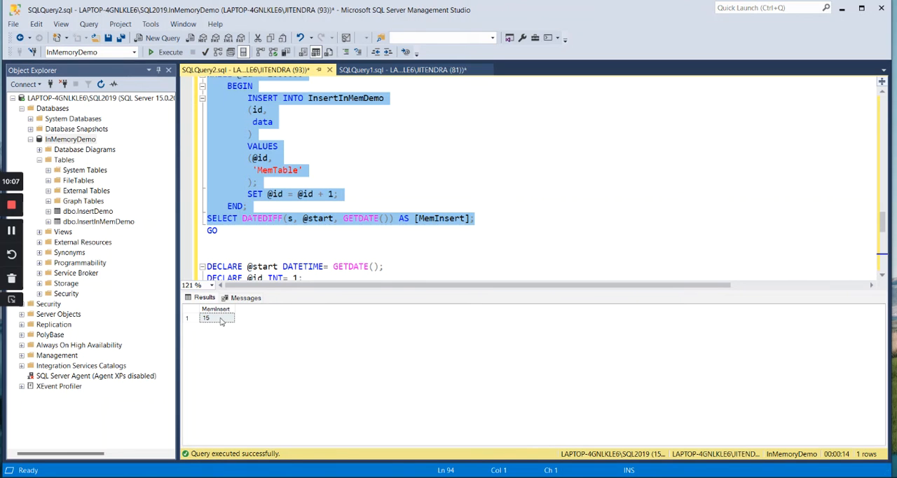
mouse_move(213, 323)
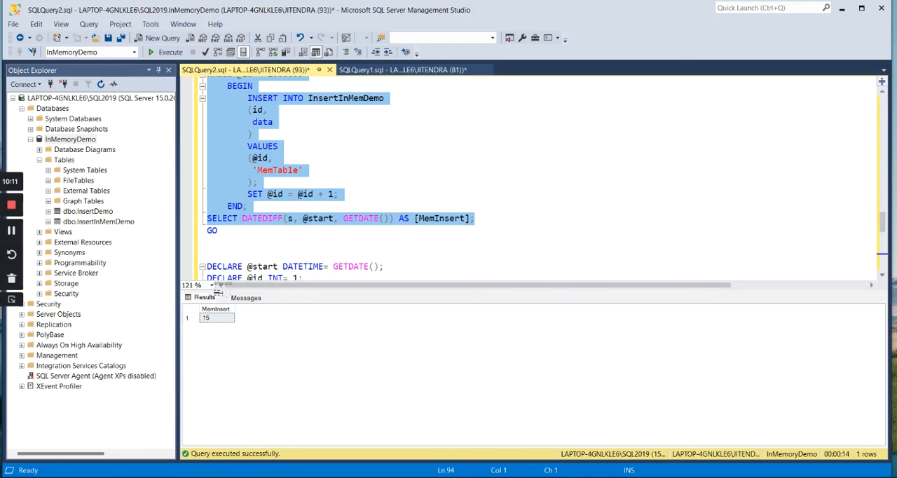
mouse_move(222, 305)
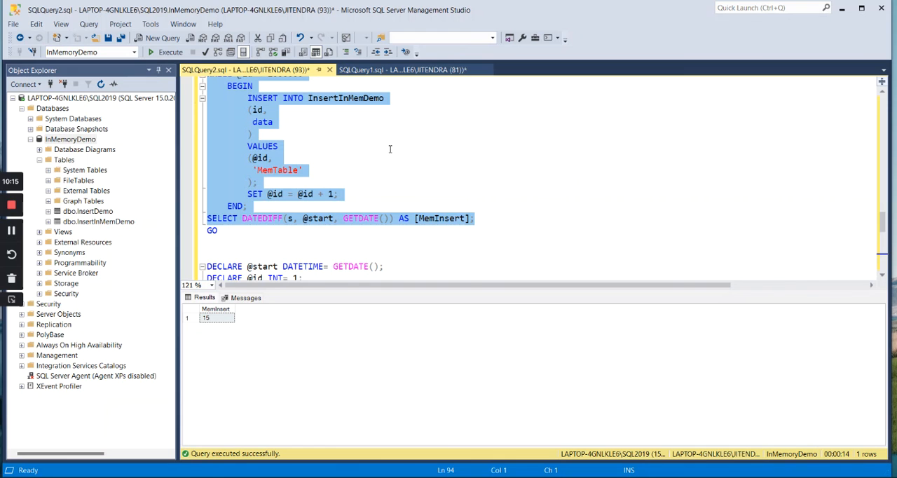
scroll(down, 3)
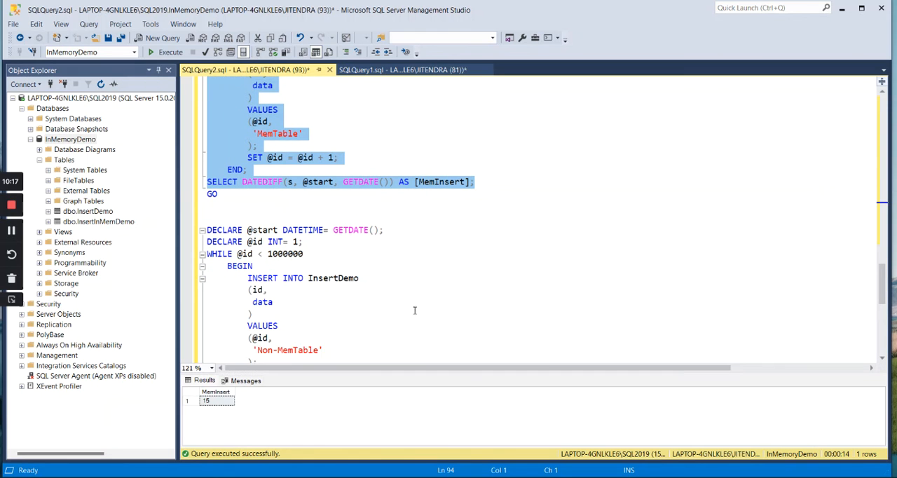
scroll(down, 3)
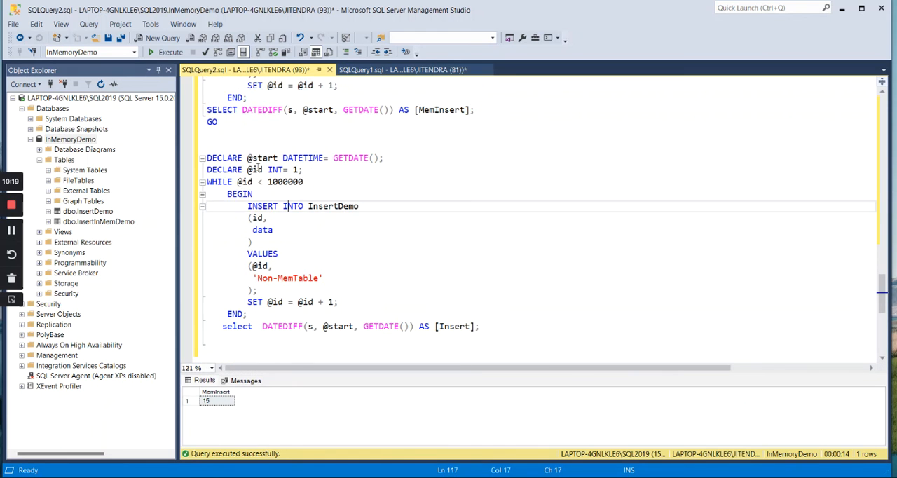
scroll(down, 3)
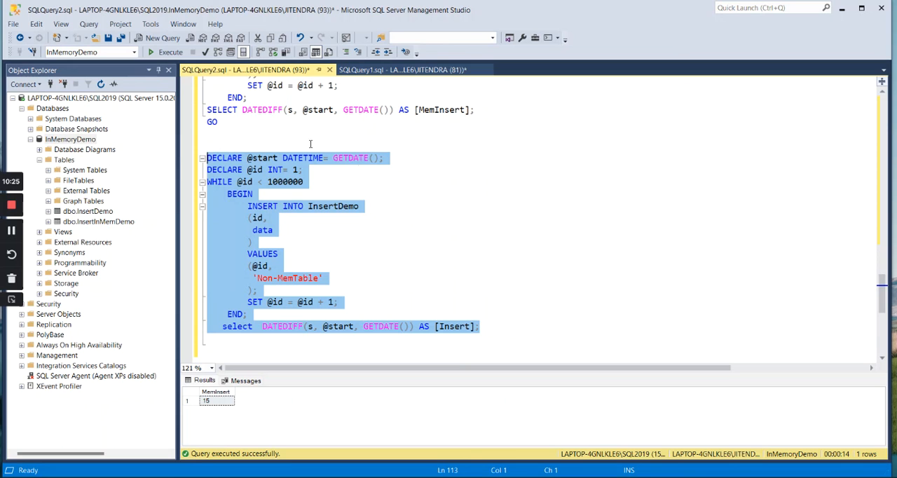
mouse_move(434, 222)
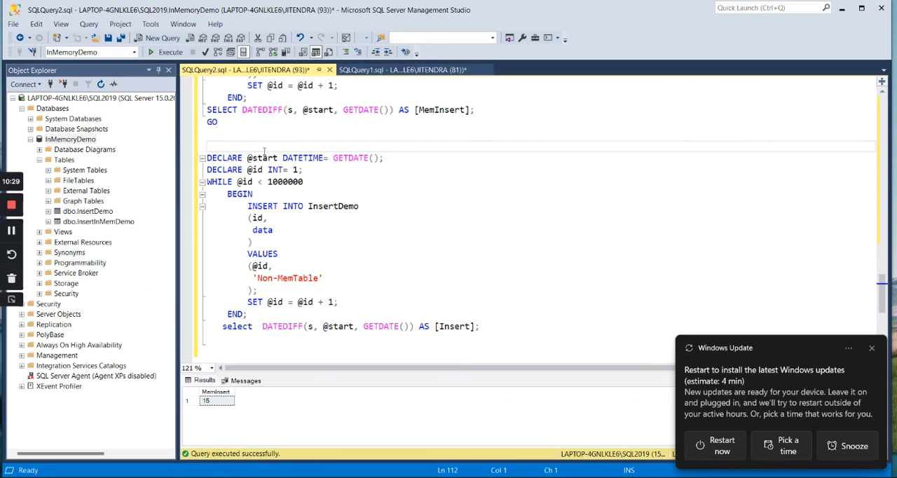
text(s)
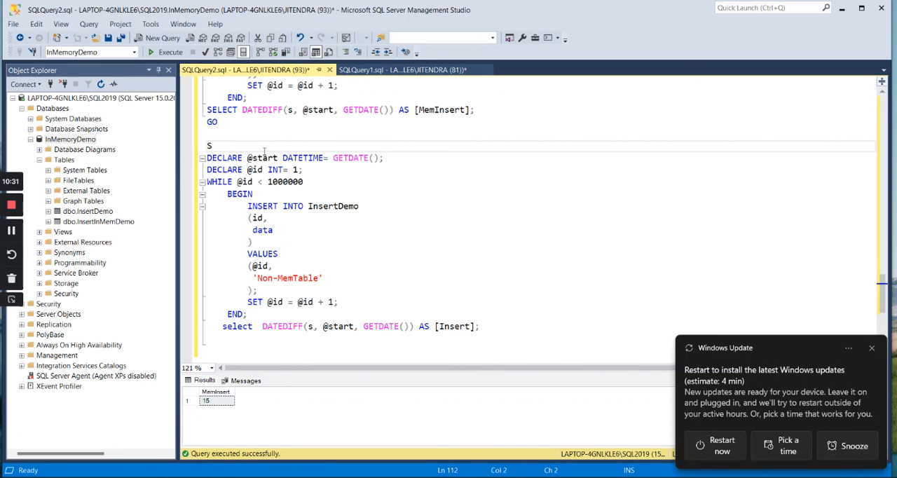
text(ET NOCOUNT,)
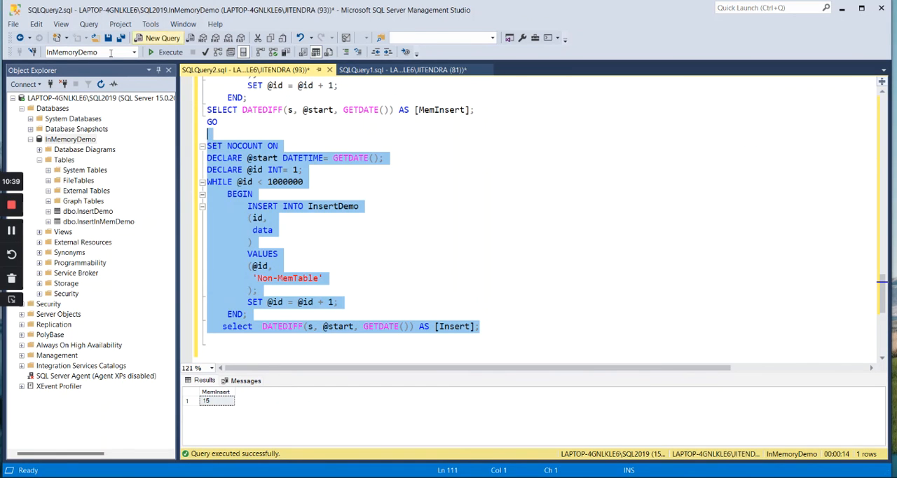
Run the InsertDemo disk-table batch and wait for Insert to report 177 seconds
click(170, 52)
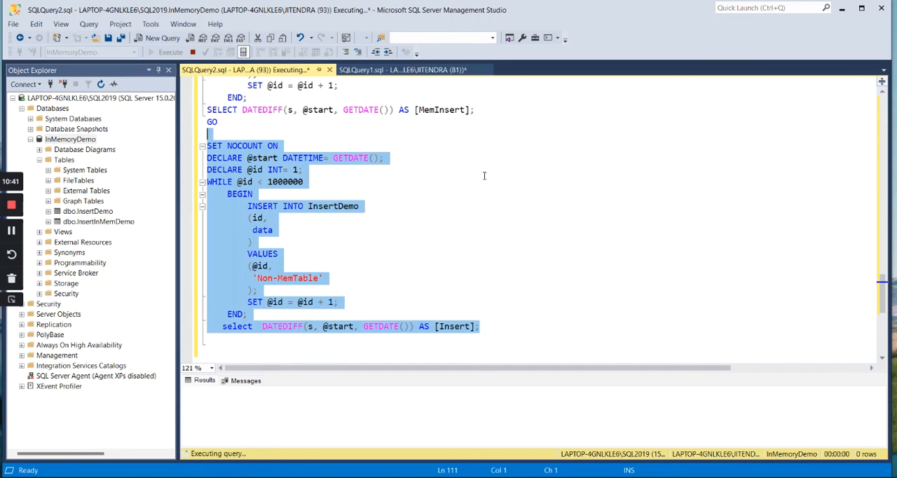
mouse_move(386, 247)
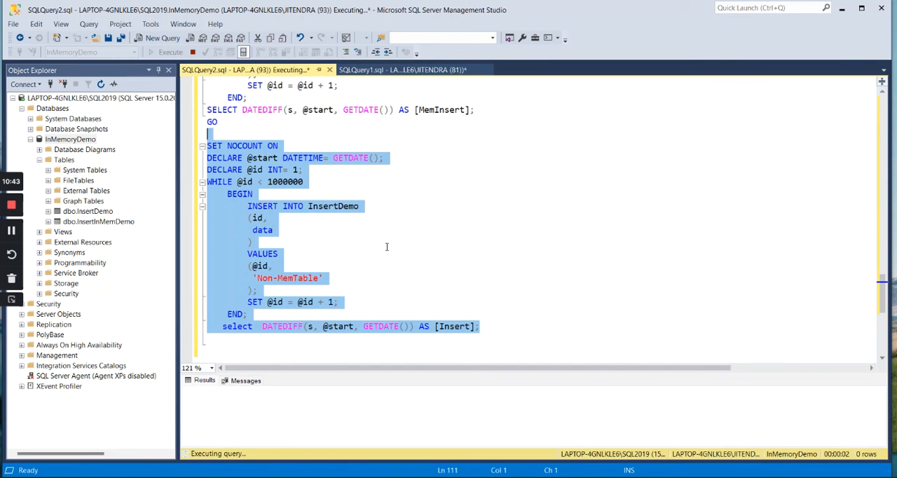
mouse_move(634, 174)
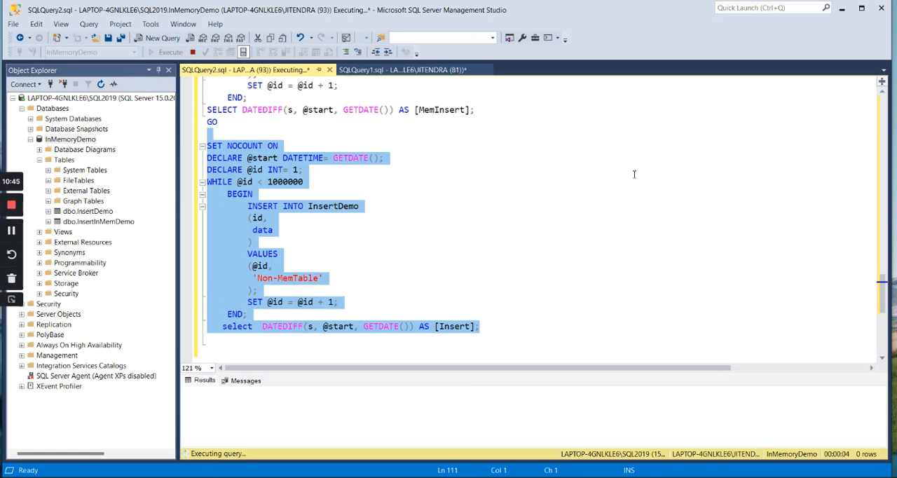
mouse_move(397, 267)
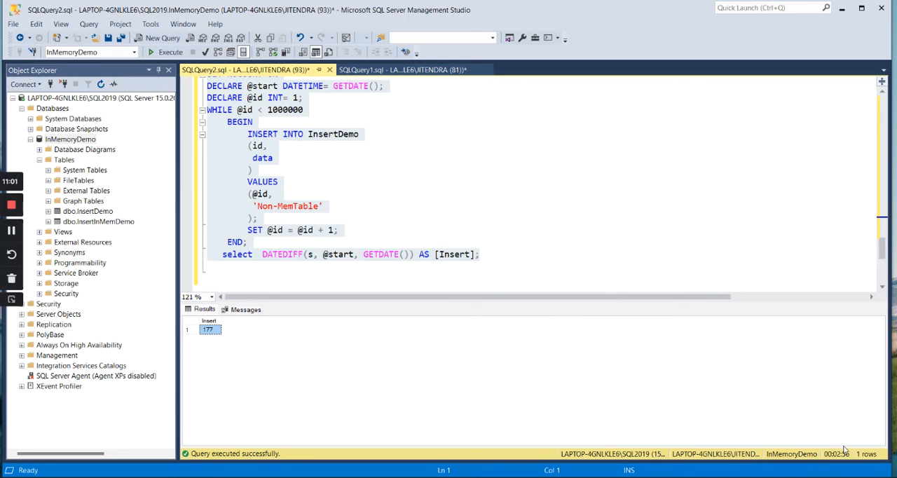
mouse_move(849, 434)
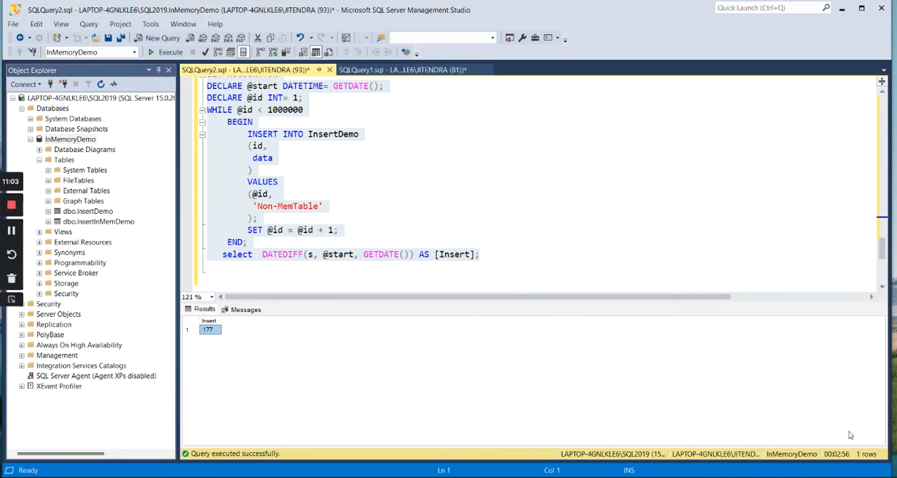
mouse_move(488, 152)
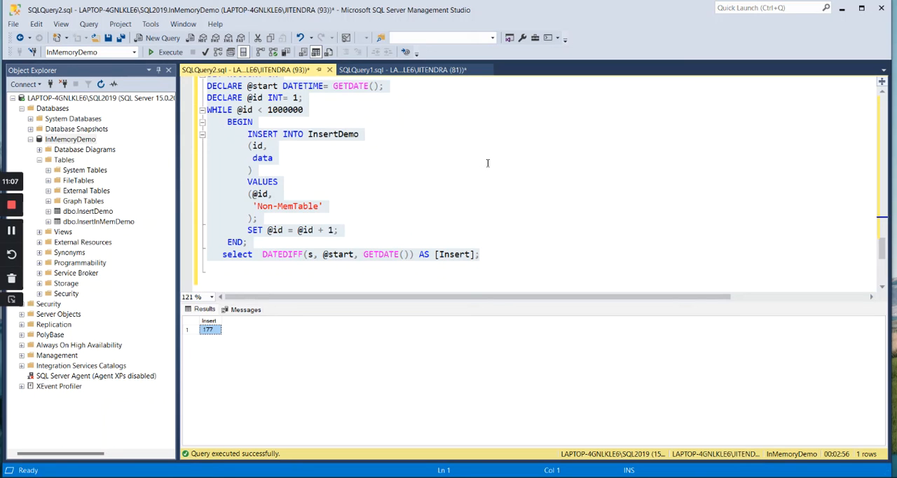
mouse_move(465, 164)
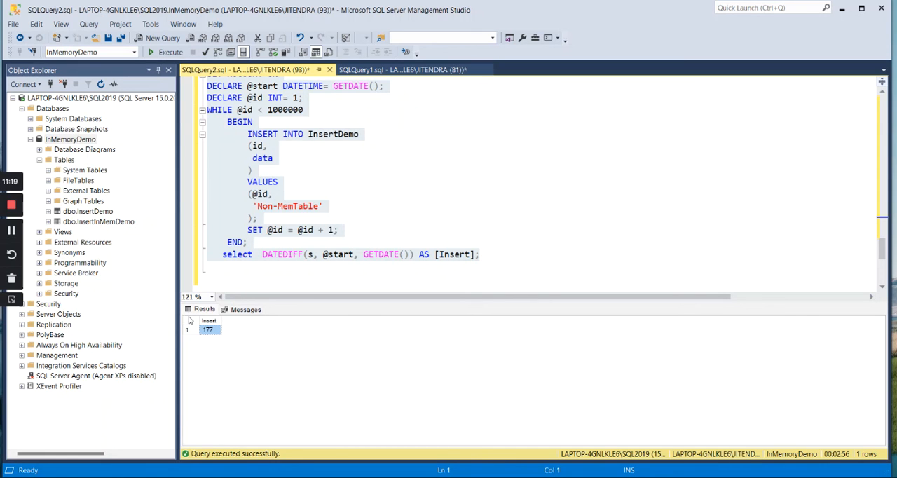
mouse_move(390, 80)
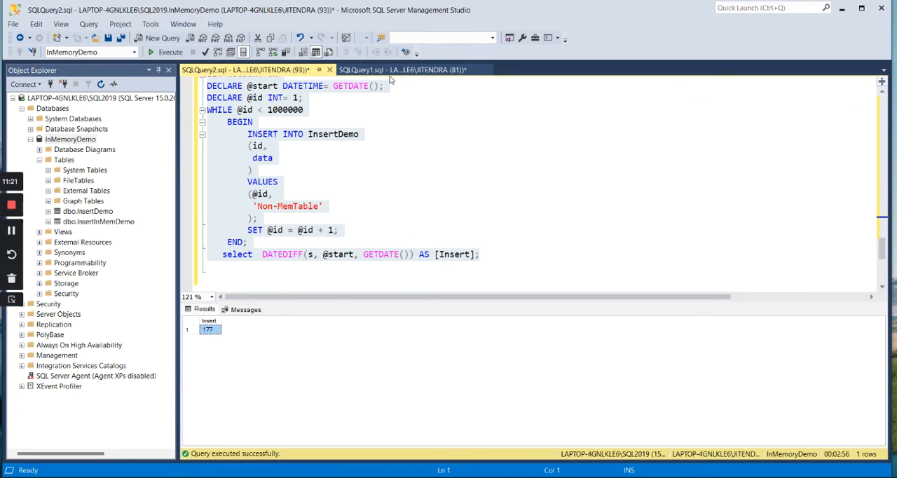
Run both row-count queries, confirming 999999 rows in InsertDemo and InsertInMemDemo
click(403, 69)
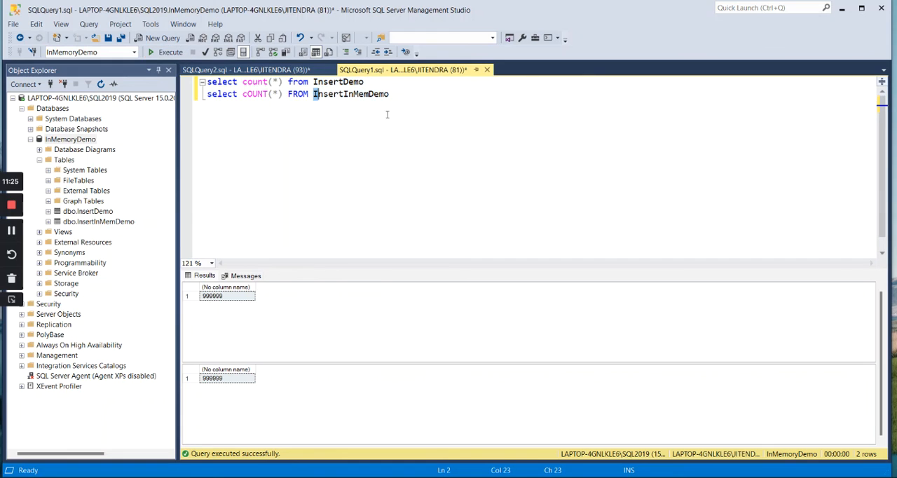
click(166, 52)
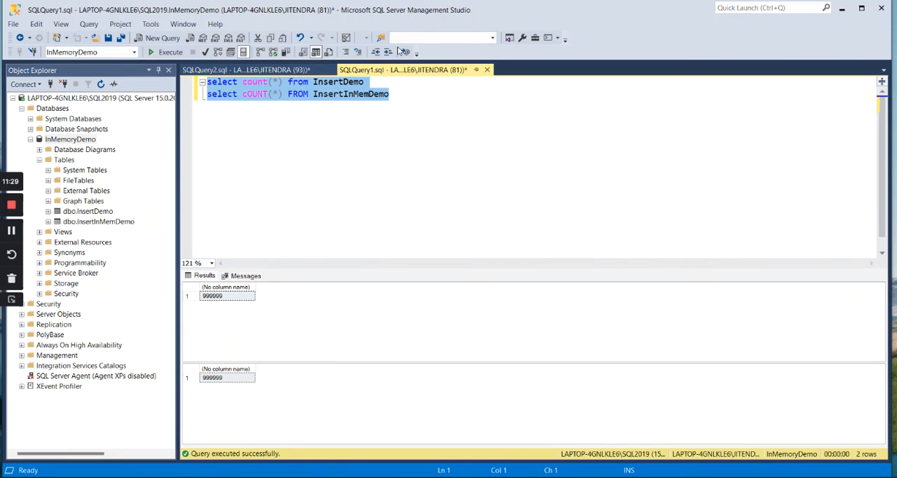
click(246, 69)
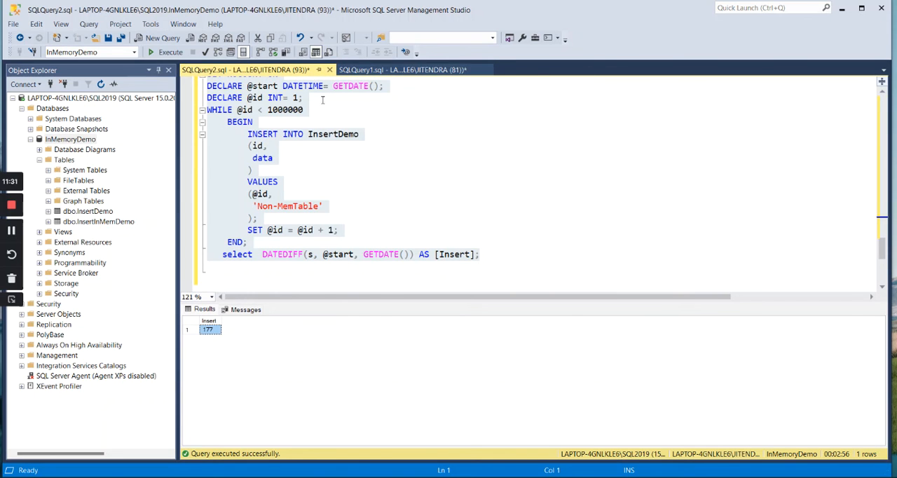
click(403, 69)
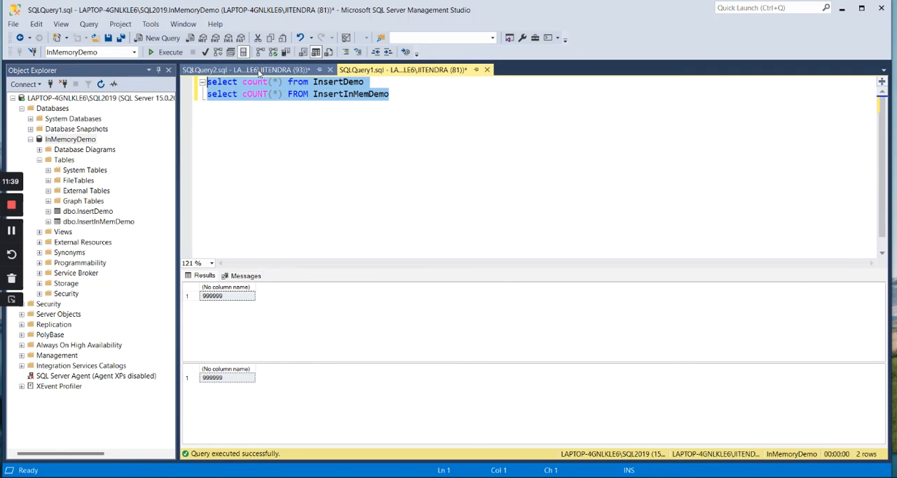
Return to the SQLQuery2.sql insert-timing script showing the 177-second disk insert
click(245, 69)
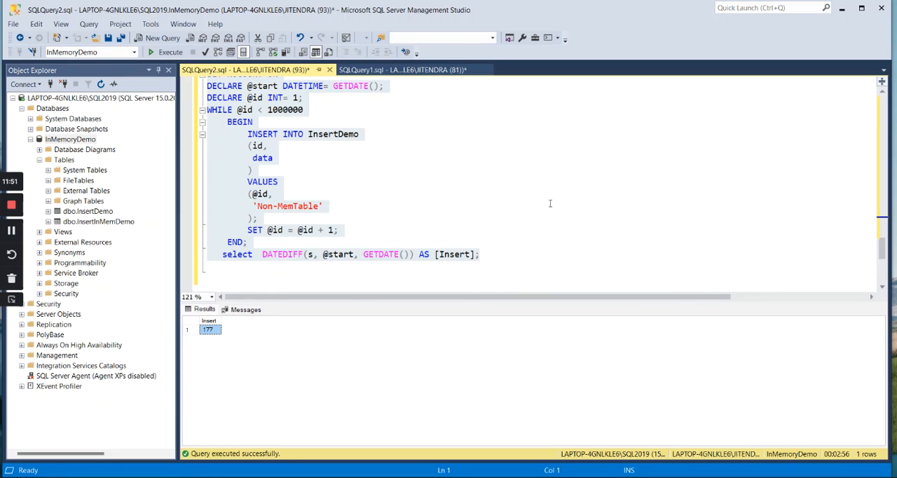
mouse_move(481, 167)
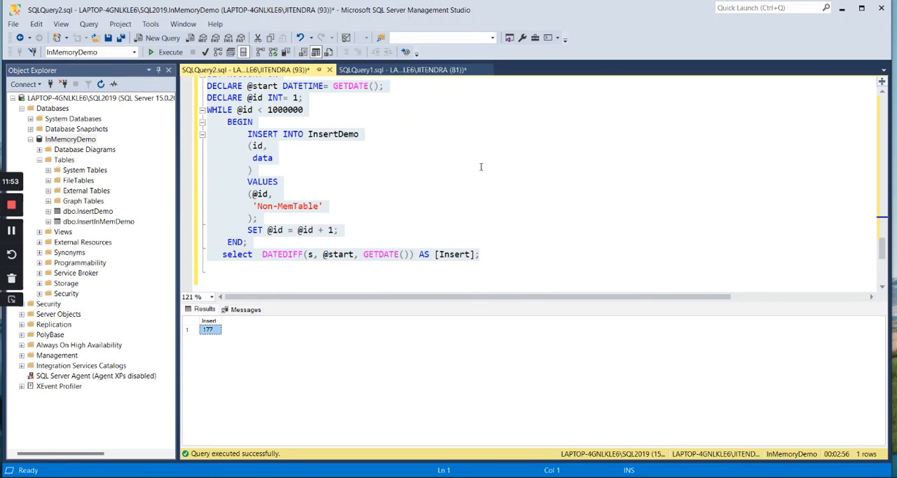
mouse_move(536, 155)
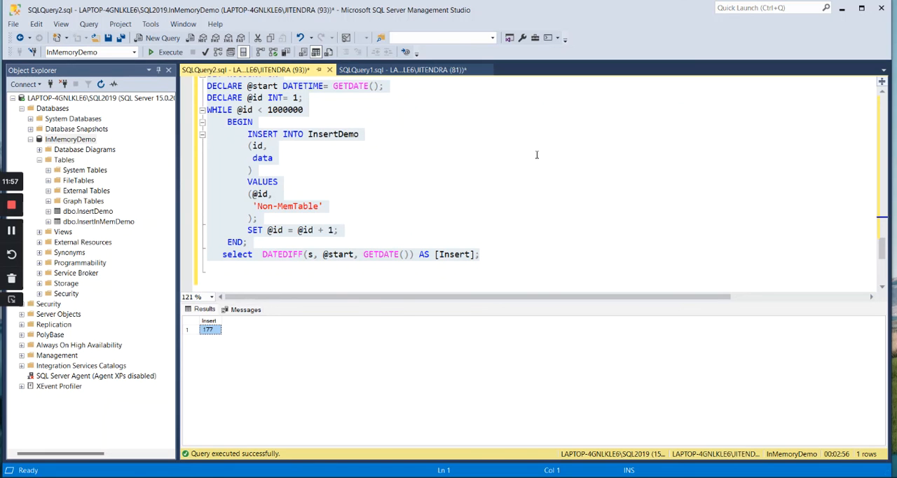
mouse_move(586, 192)
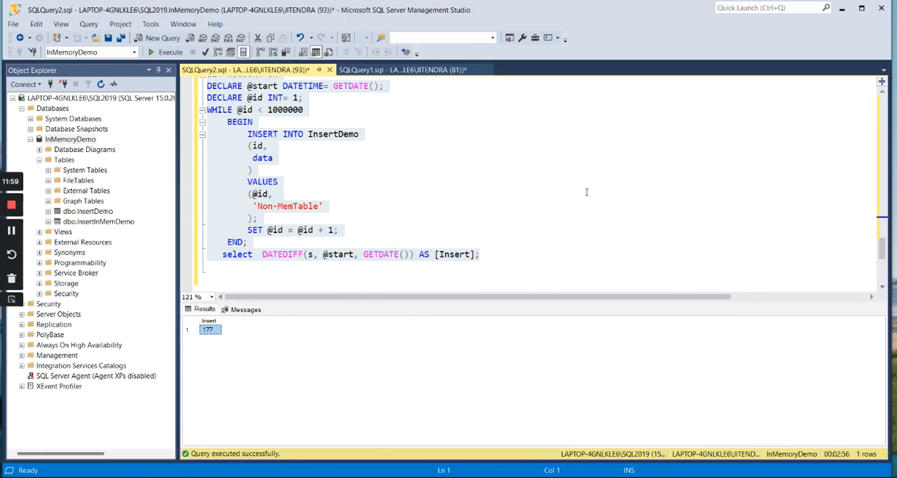